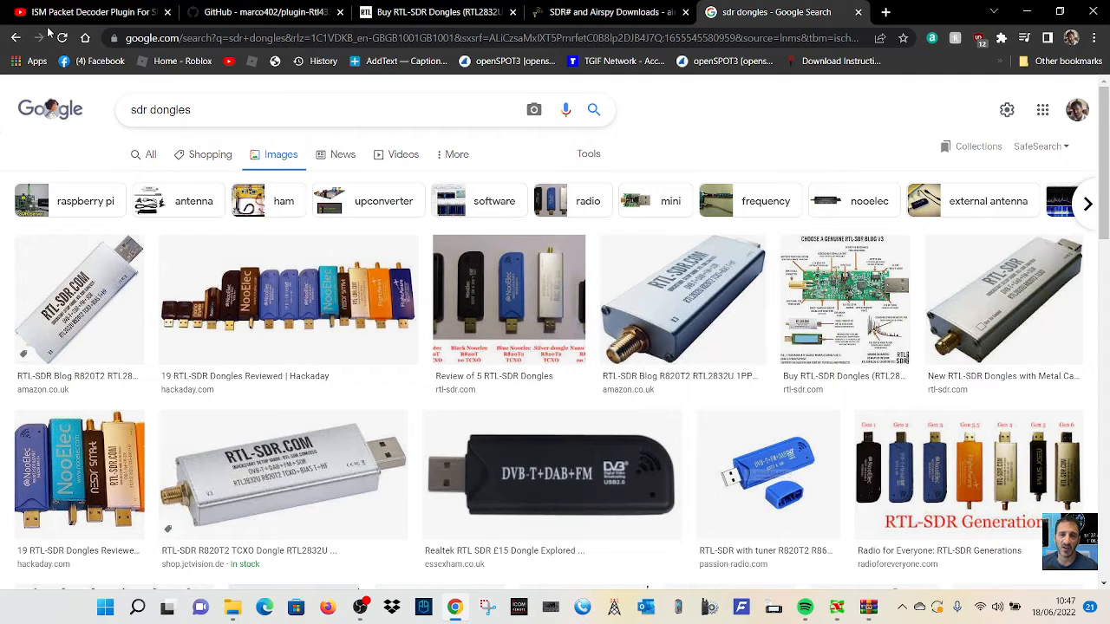
Switch to the marco402/plugin-Rtl433-for-SdrSharp GitHub repository tab
{"action": "left_click", "coordinate": [87, 11]}
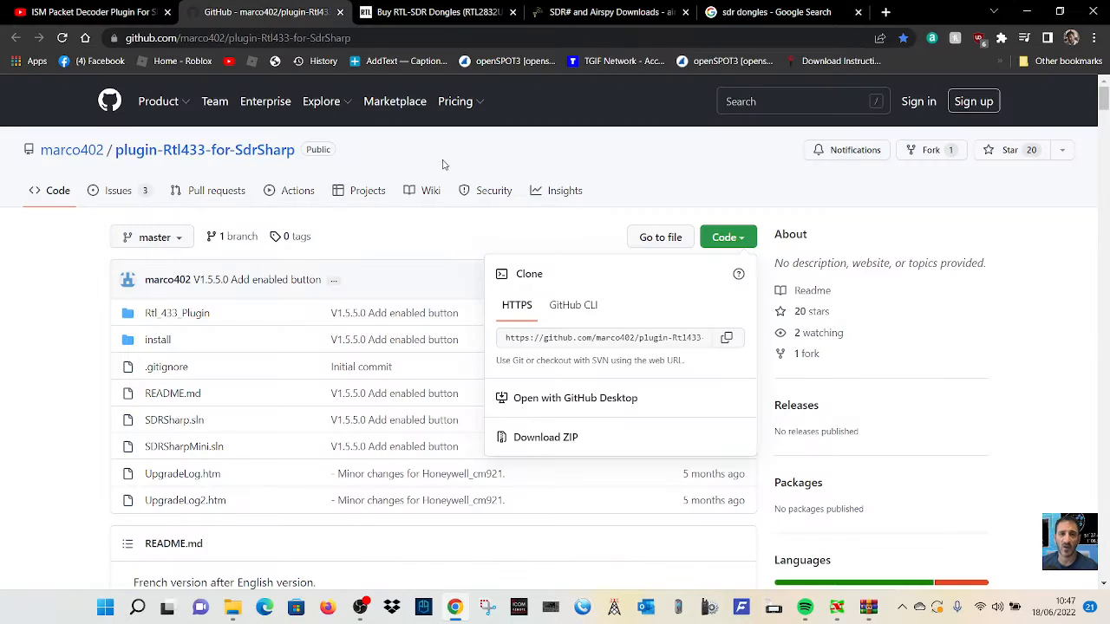
Download the plugin-Rtl433-for-SdrSharp repository as a ZIP from the Code menu
{"action": "left_click", "coordinate": [52, 338]}
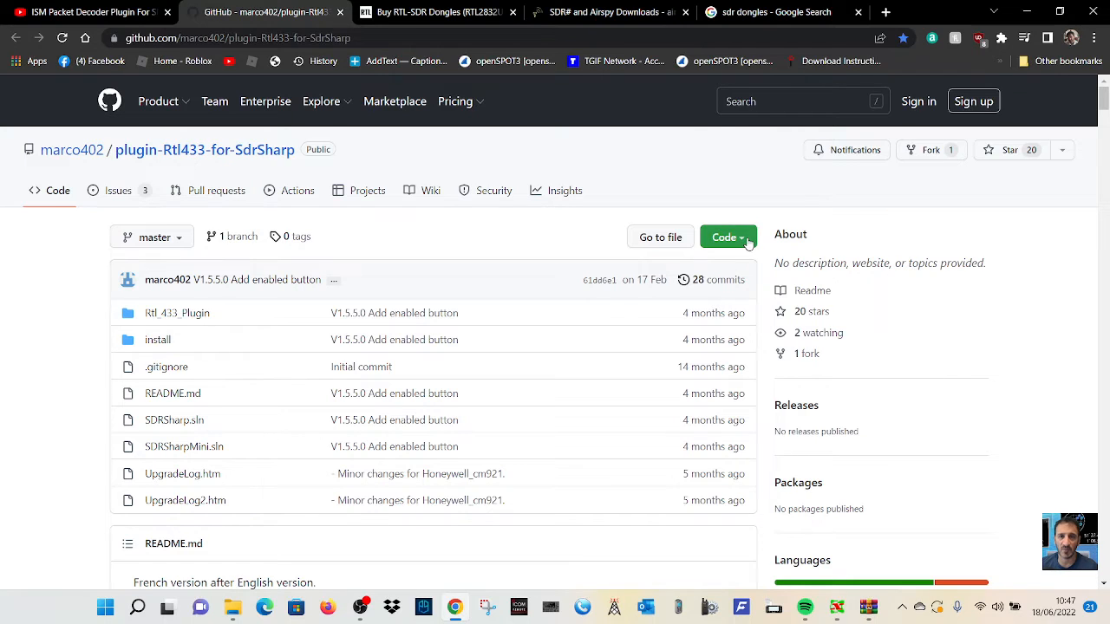
{"action": "left_click", "coordinate": [726, 237]}
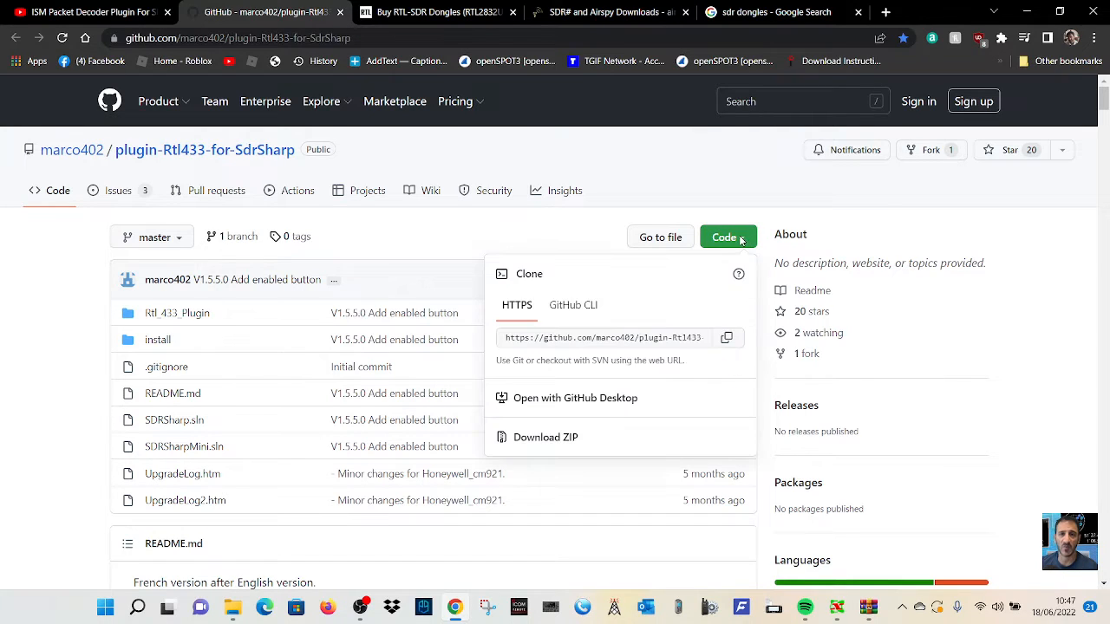
{"action": "mouse_move", "coordinate": [553, 436]}
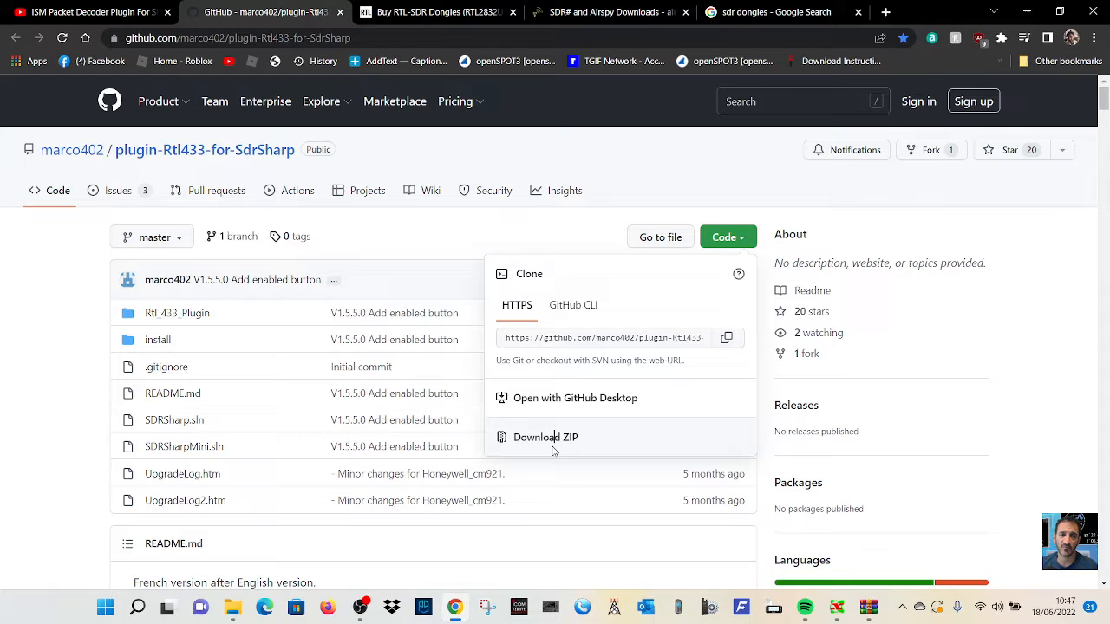
{"action": "left_click", "coordinate": [545, 436]}
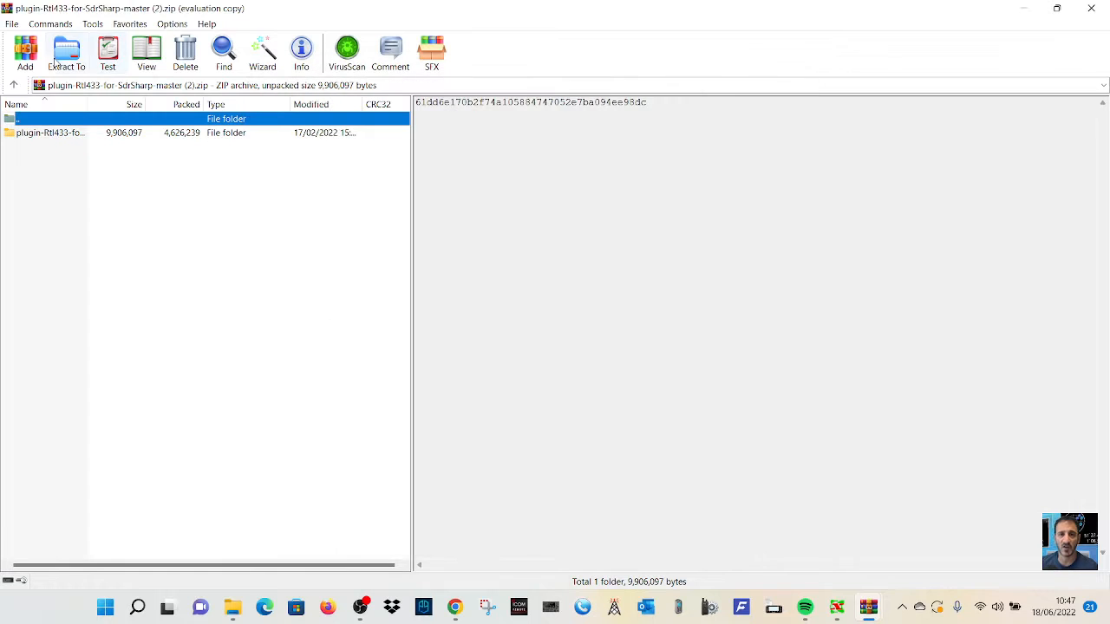
Review WinRAR's Extract To destination folders, then cancel the extraction
{"action": "left_click", "coordinate": [66, 52]}
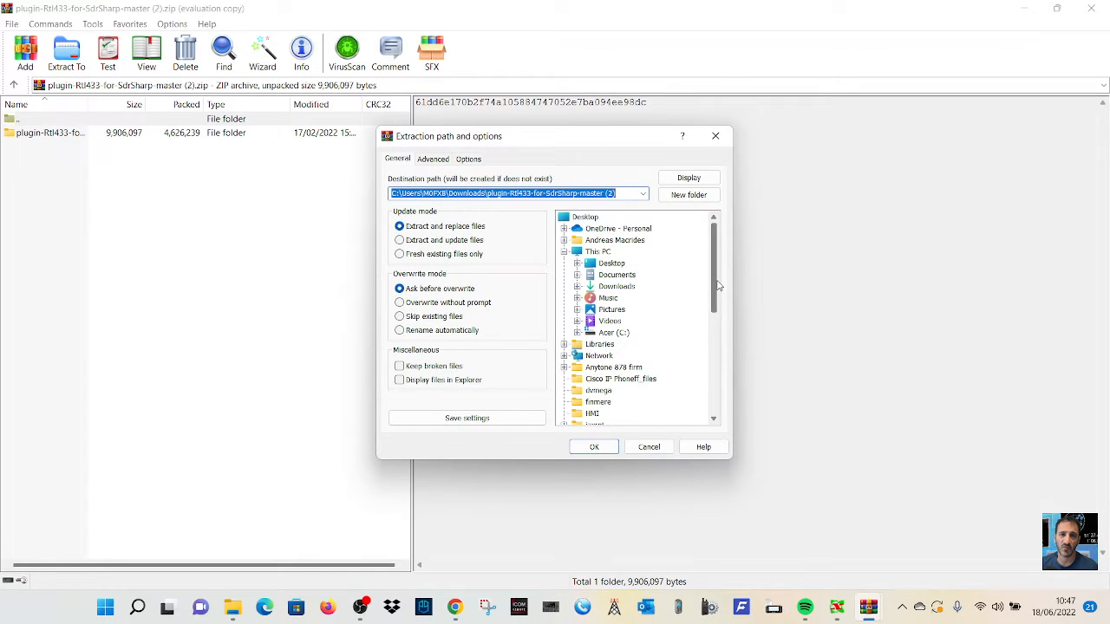
{"action": "scroll", "scroll_direction": "down", "scroll_amount": 3}
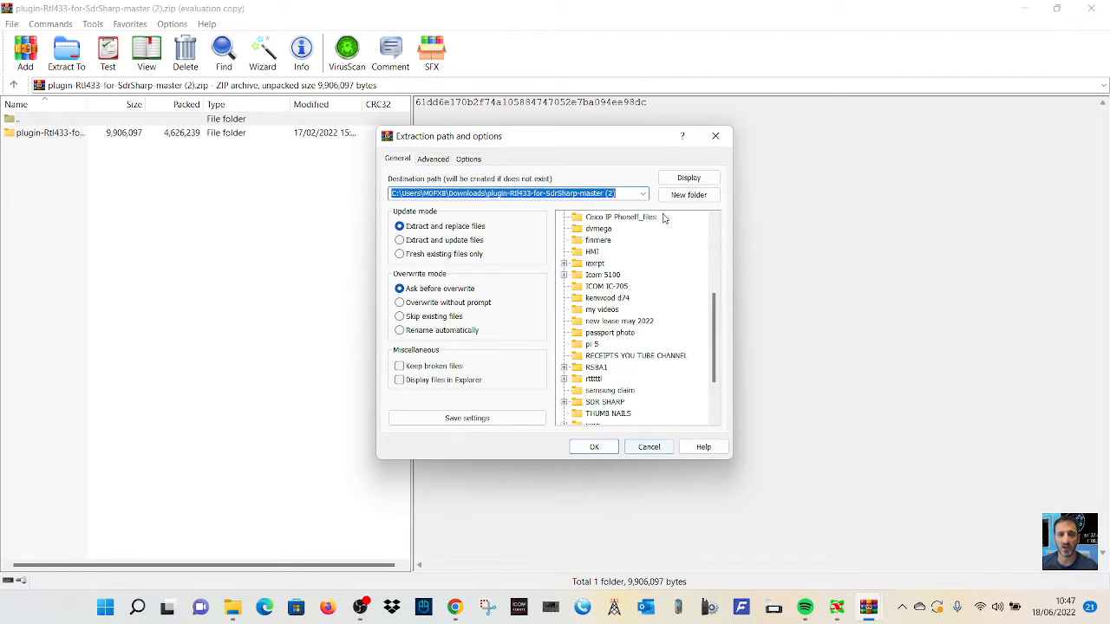
{"action": "left_click", "coordinate": [594, 447]}
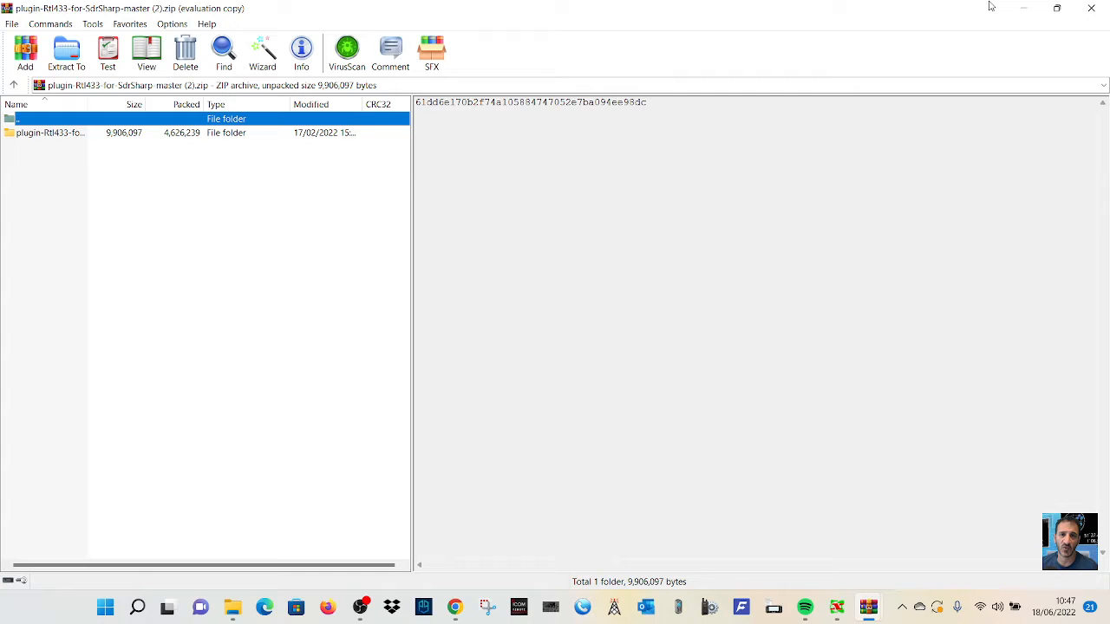
{"action": "mouse_move", "coordinate": [1023, 10]}
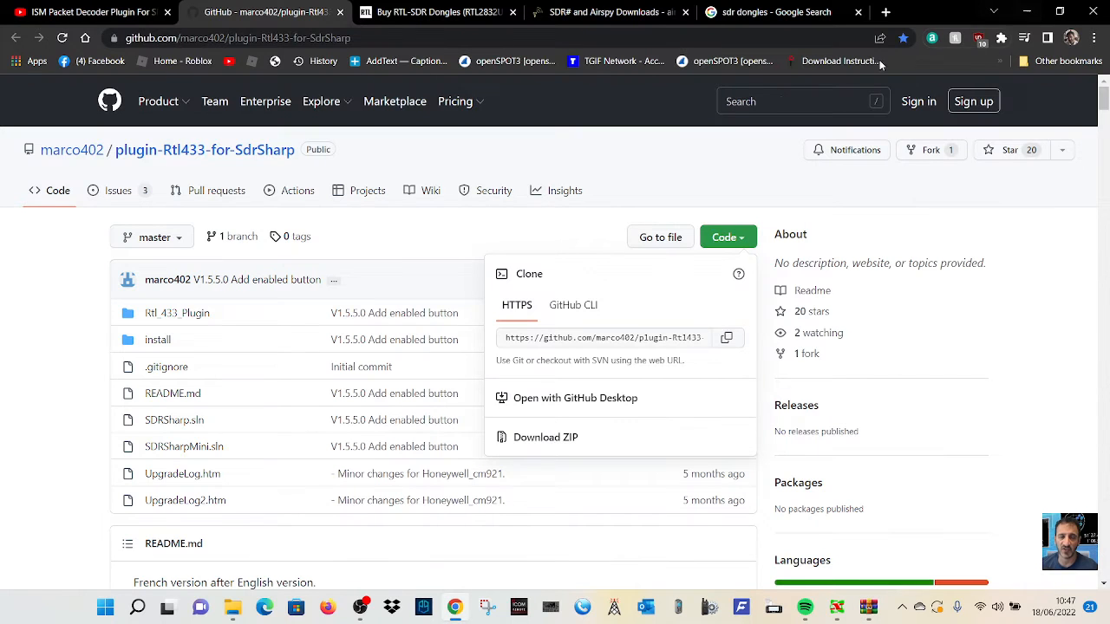
Show the Airspy SDR# downloads page and close the sdr dongles Google tab
{"action": "left_click", "coordinate": [607, 13]}
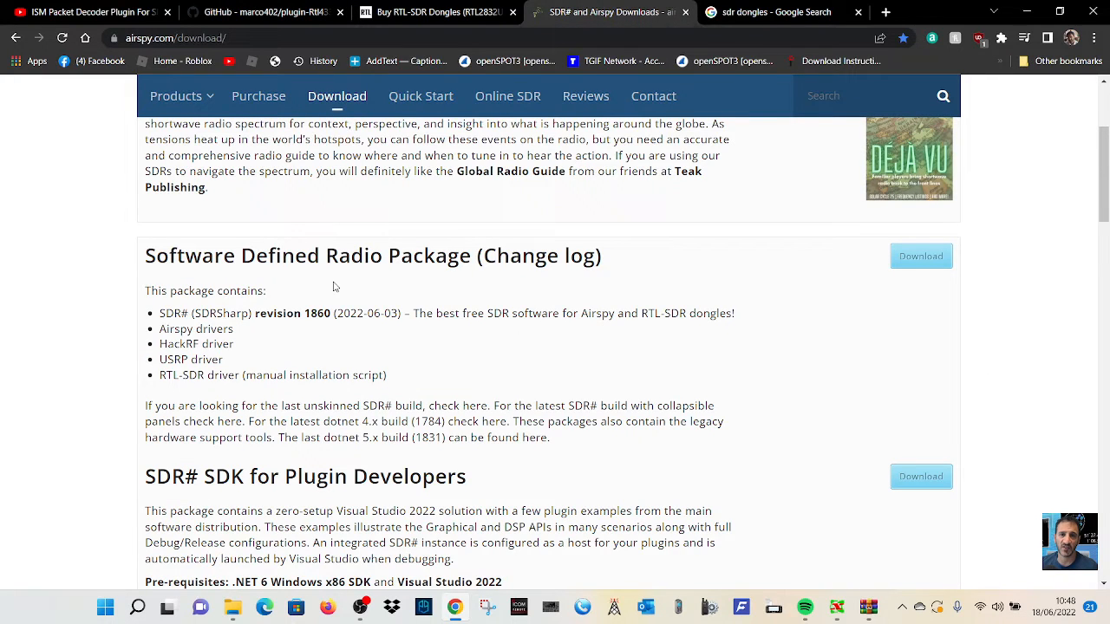
{"action": "mouse_move", "coordinate": [951, 282]}
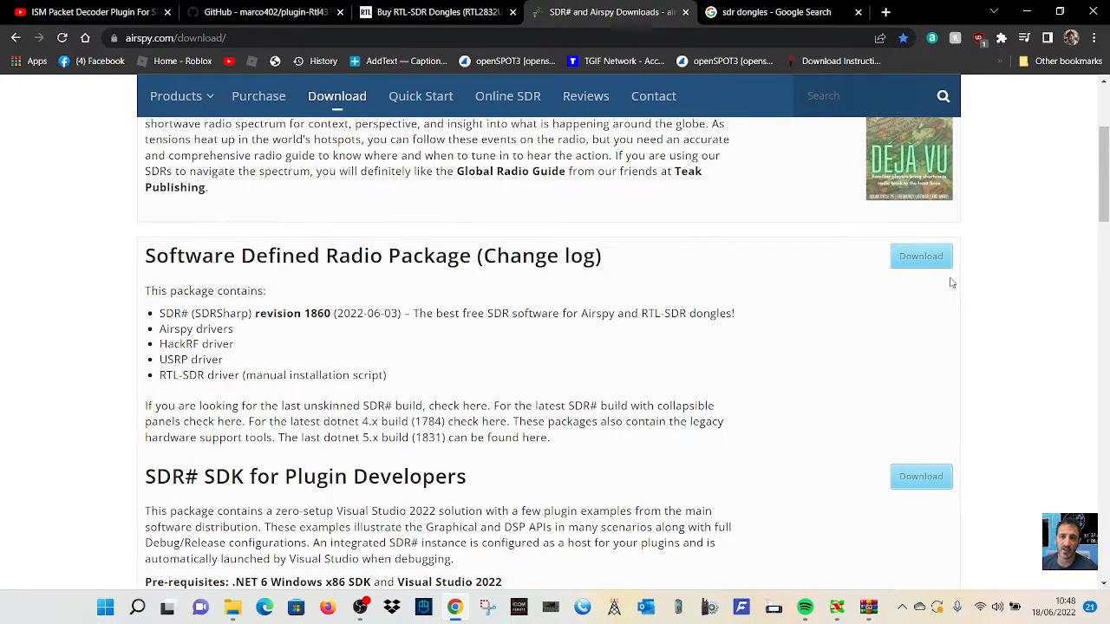
{"action": "mouse_move", "coordinate": [595, 339]}
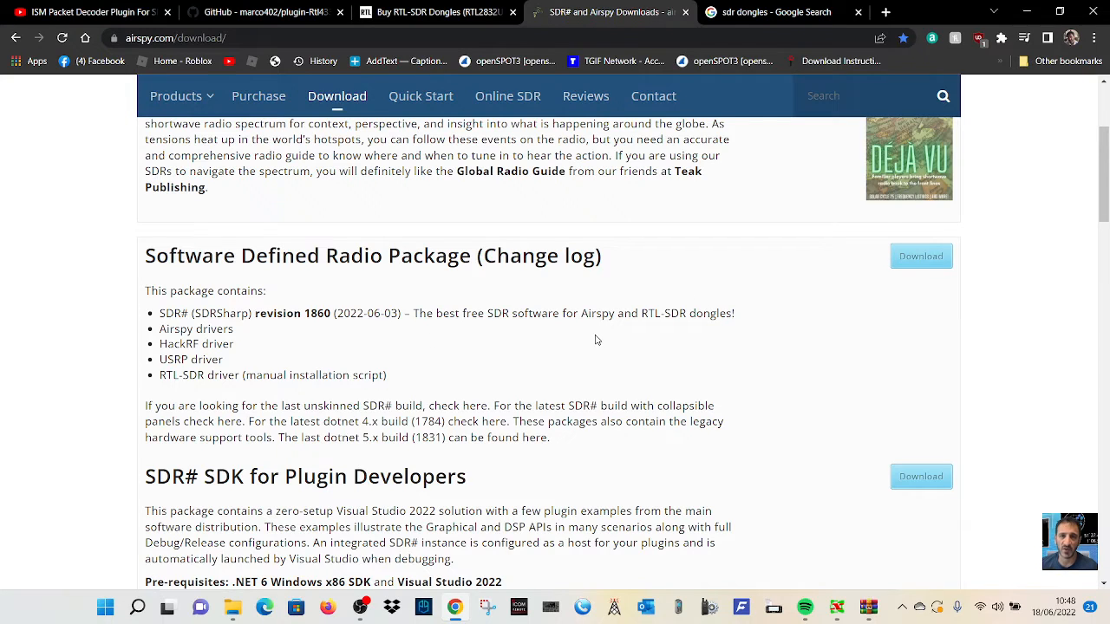
{"action": "mouse_move", "coordinate": [379, 347]}
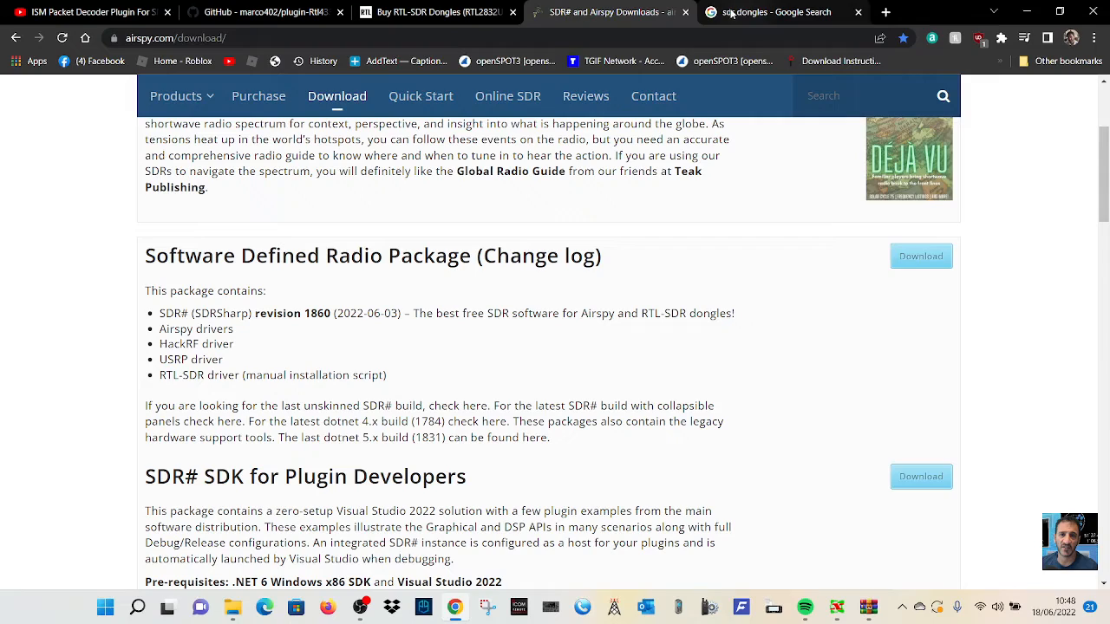
{"action": "left_click", "coordinate": [856, 12]}
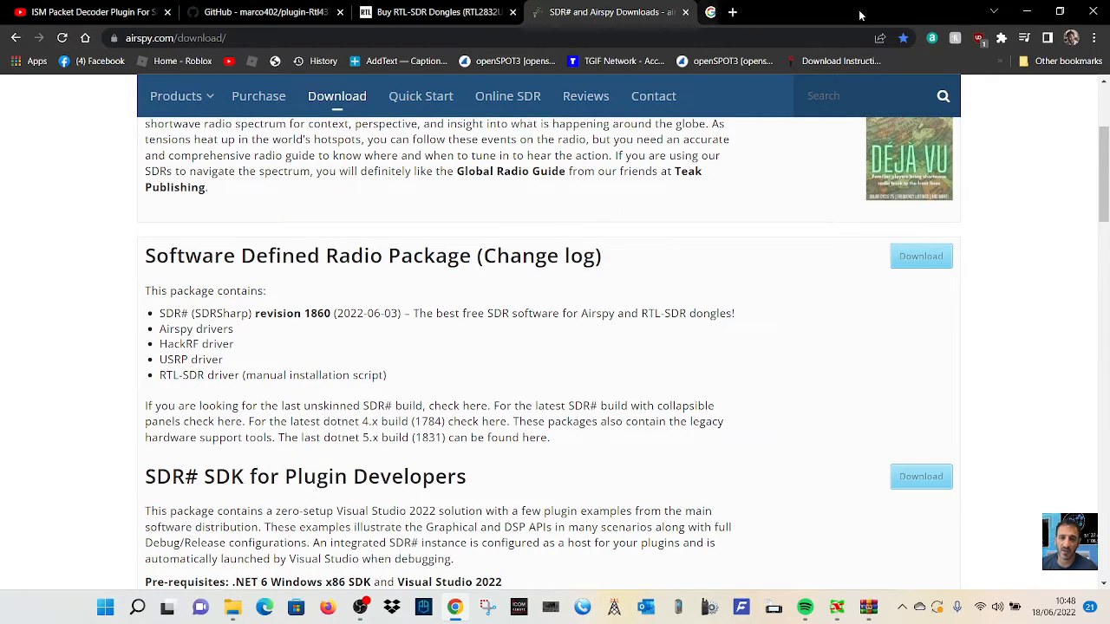
Browse the RTL-SDR Blog V3 dongle features on the RTL-SDR shop page
{"action": "left_click", "coordinate": [433, 13]}
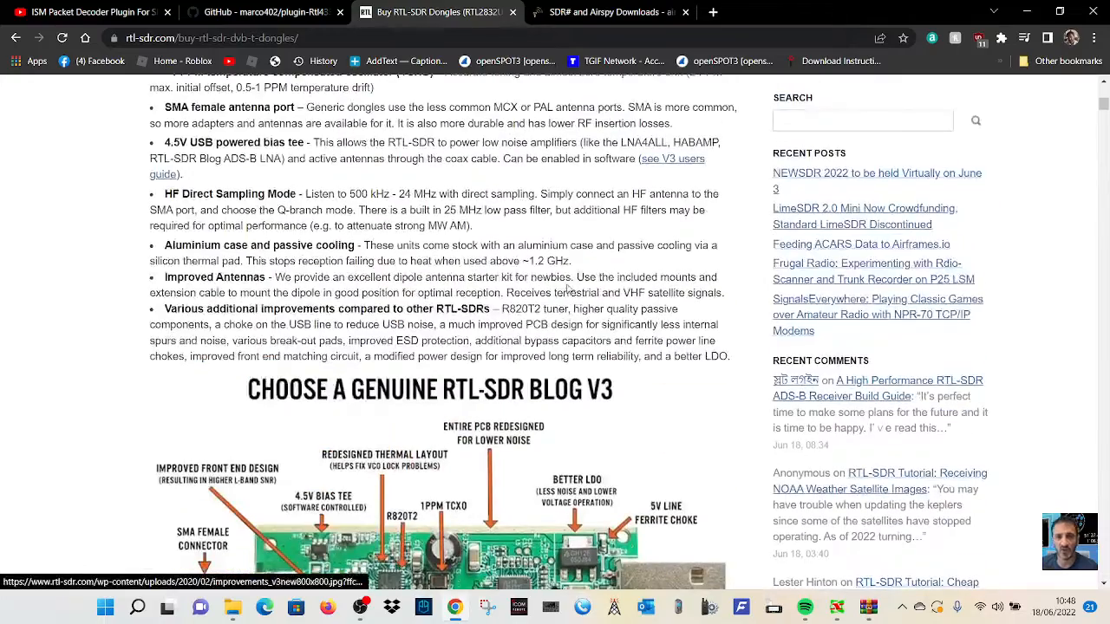
{"action": "scroll", "scroll_direction": "down", "scroll_amount": 3}
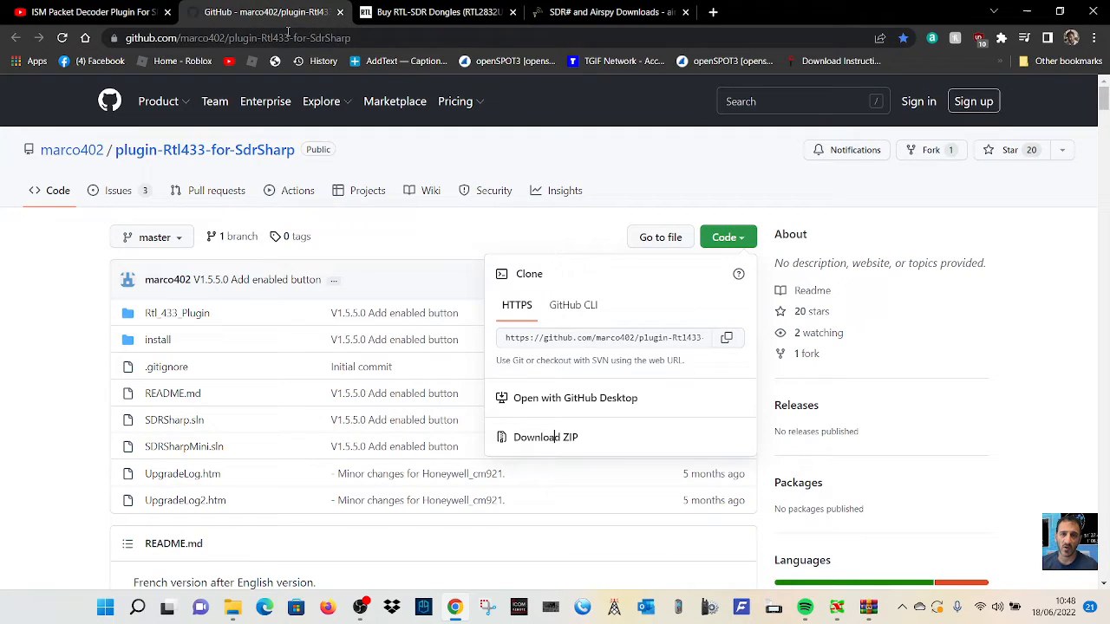
{"action": "mouse_move", "coordinate": [529, 579]}
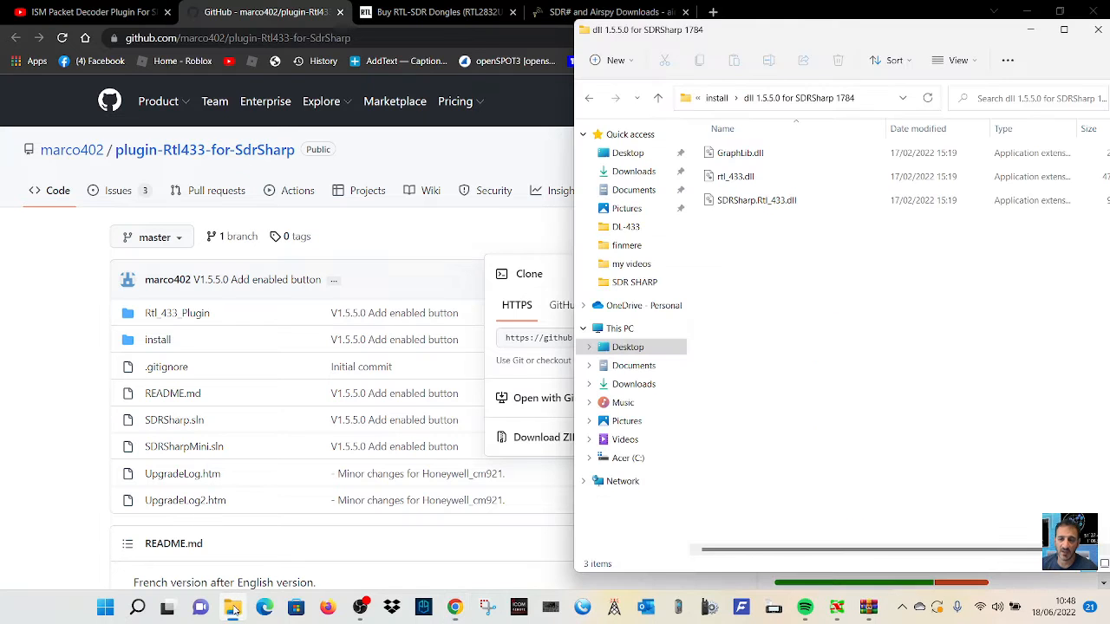
Open the extracted plugin-Rtl433-for-SdrSharp-master folder from the Desktop
{"action": "left_click", "coordinate": [657, 97]}
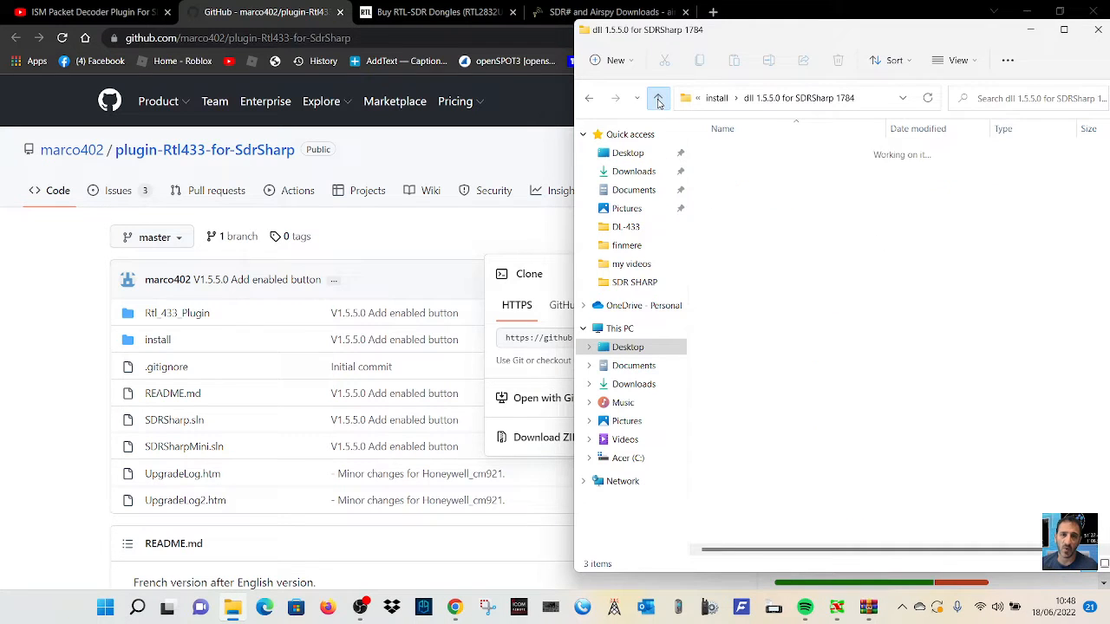
{"action": "left_click", "coordinate": [658, 98]}
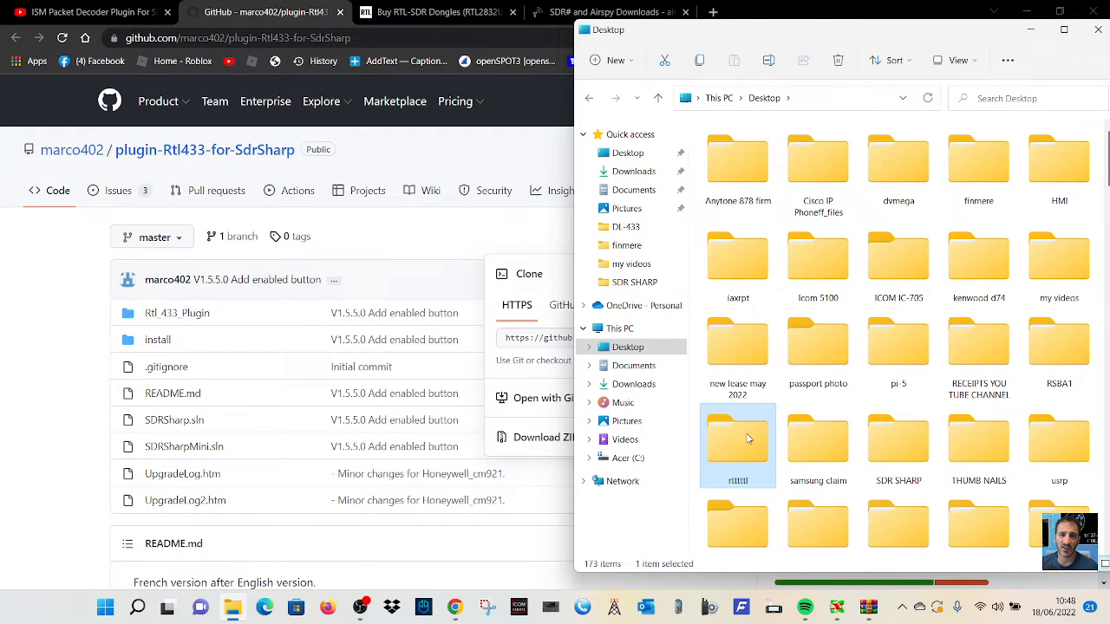
{"action": "double_click", "coordinate": [738, 437]}
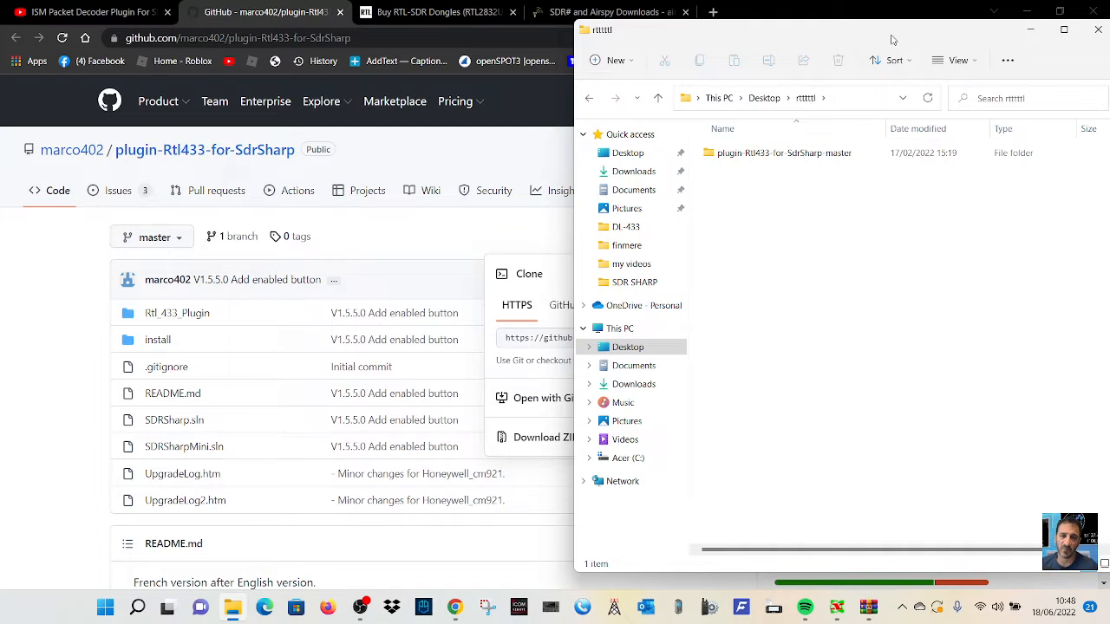
{"action": "left_click", "coordinate": [782, 153]}
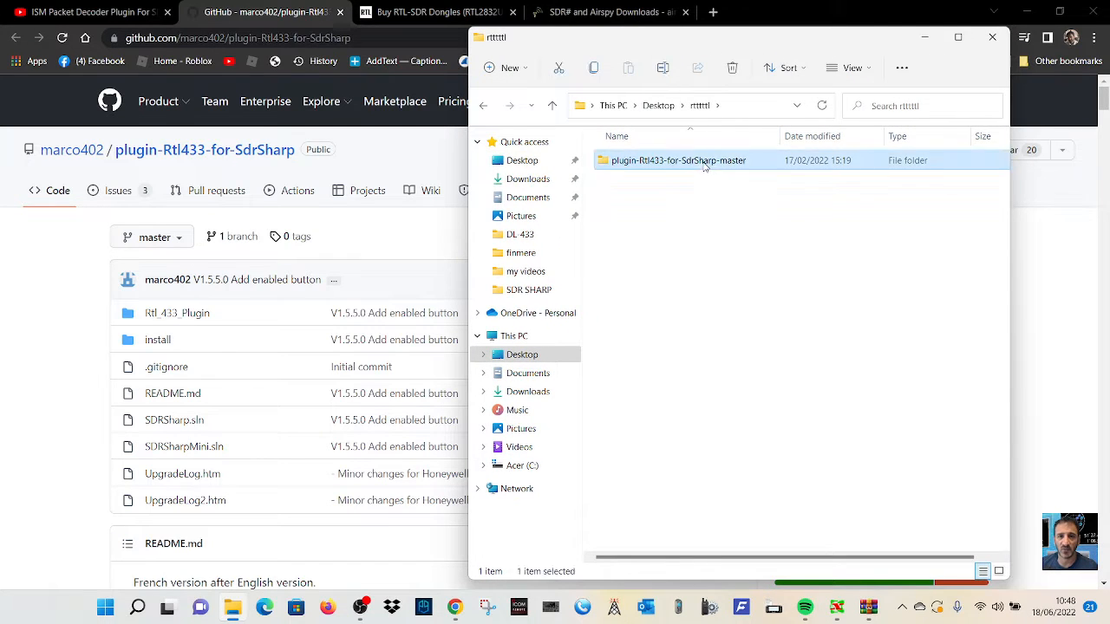
{"action": "double_click", "coordinate": [678, 161]}
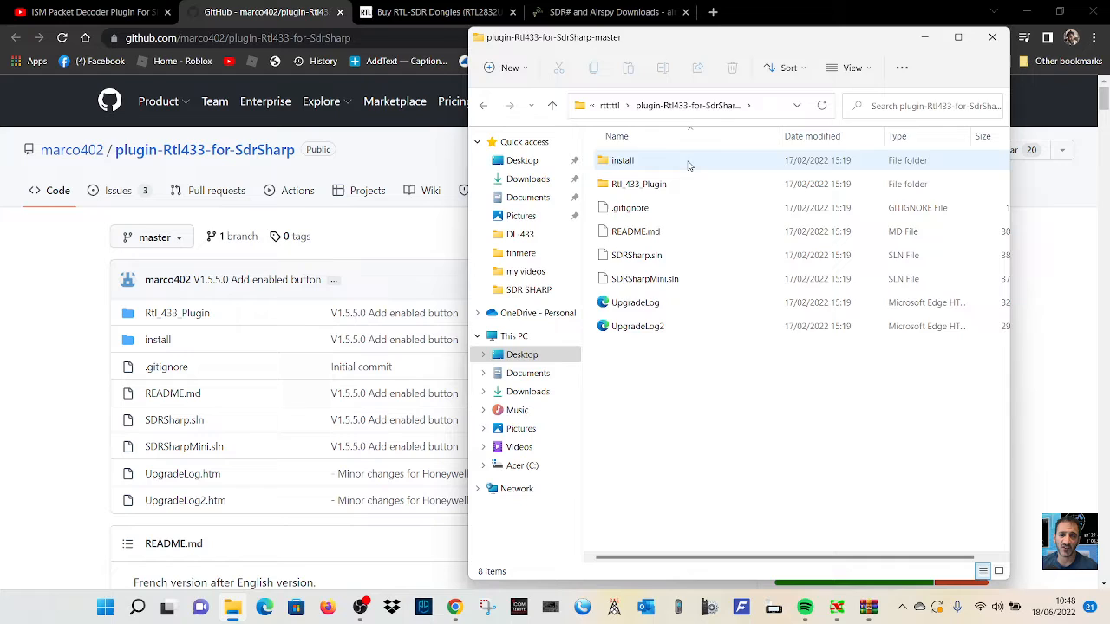
Reach the three DLLs in install > dll 1.5.5.0 for SDRSharp 1784
{"action": "double_click", "coordinate": [622, 160]}
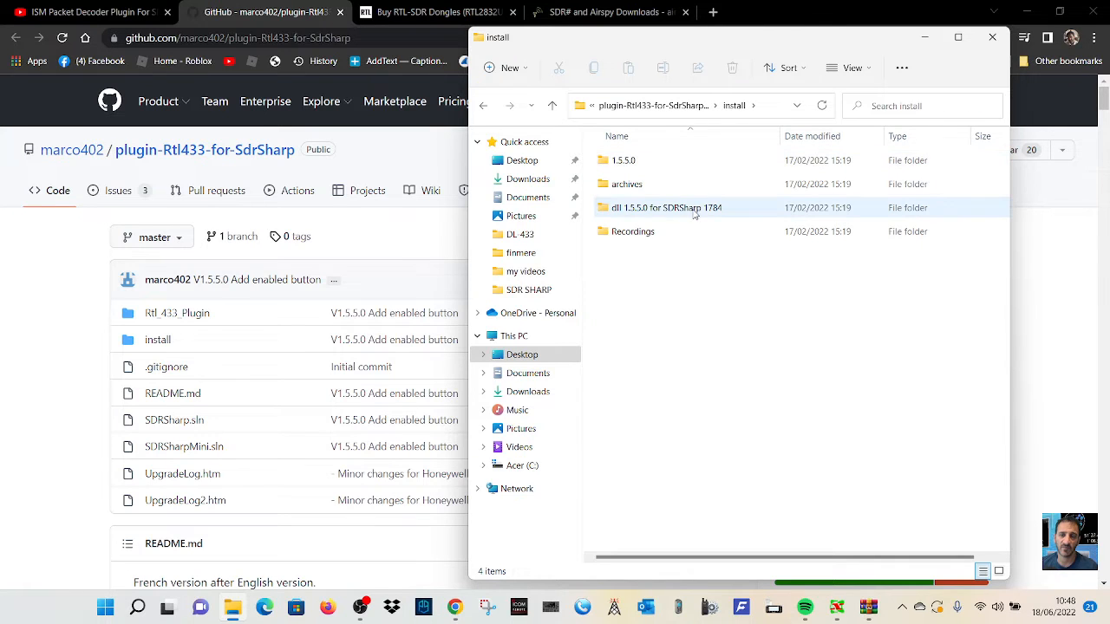
{"action": "double_click", "coordinate": [664, 207]}
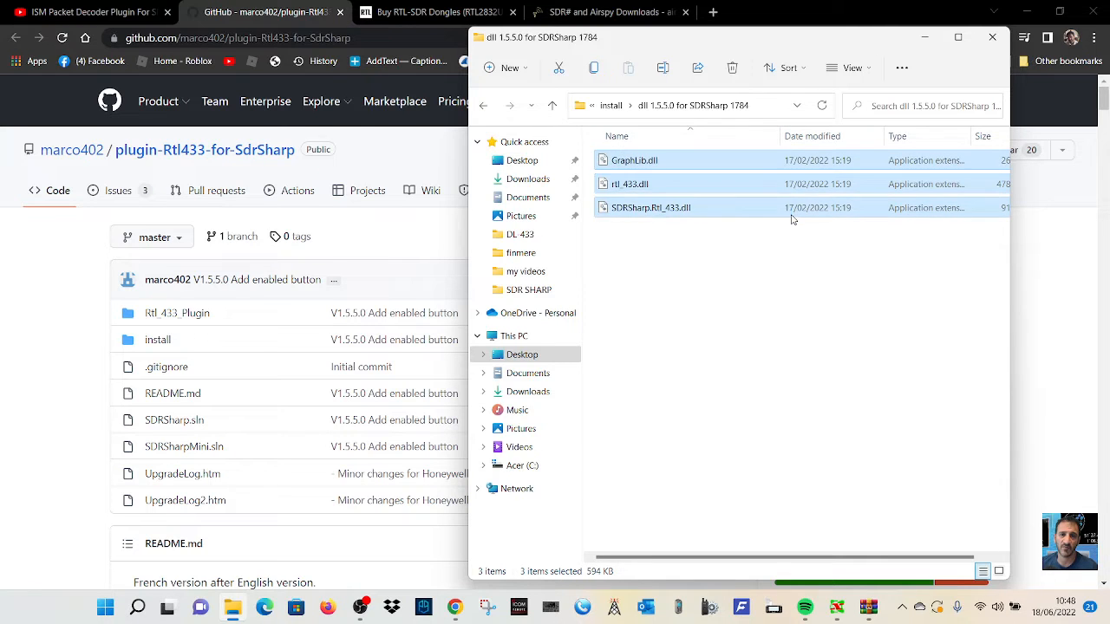
{"action": "right_click", "coordinate": [789, 213]}
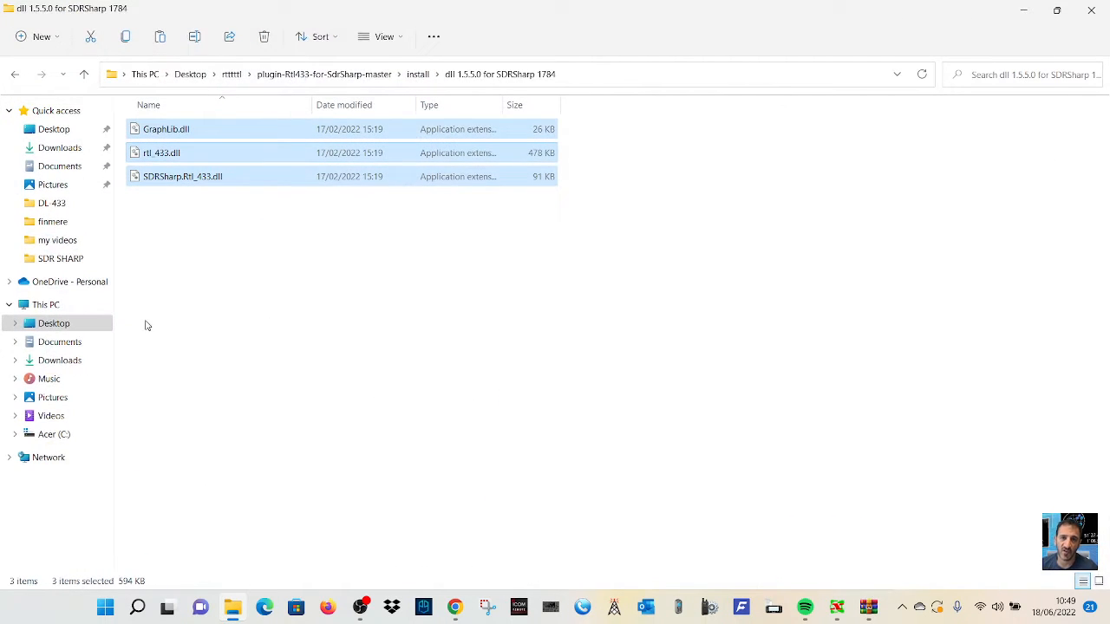
{"action": "left_click", "coordinate": [61, 259]}
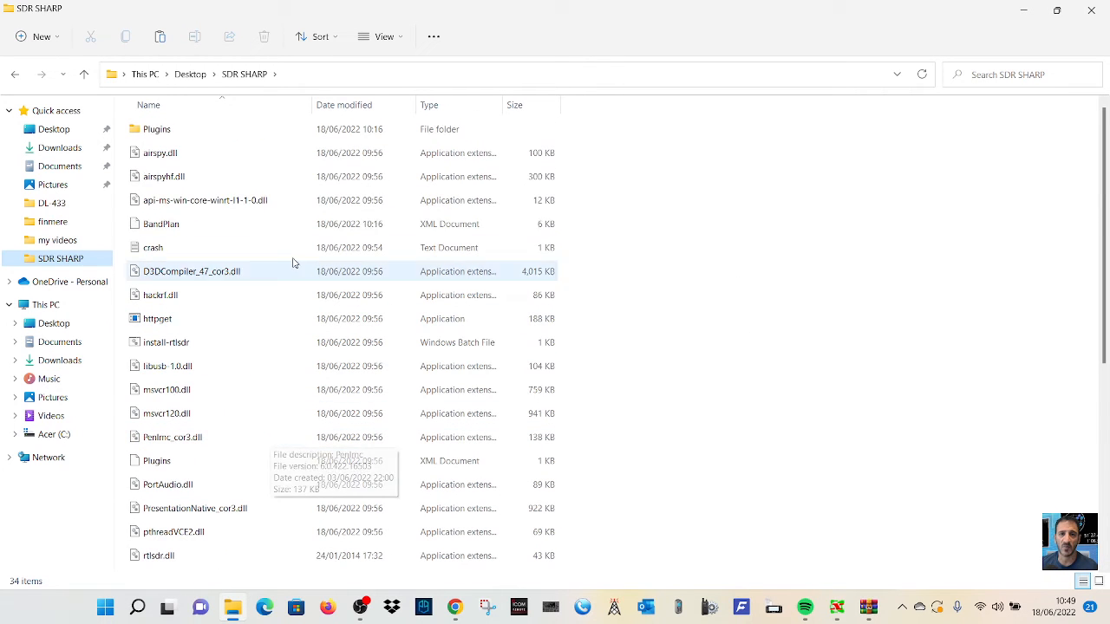
Create a new folder named DL-433 inside SDR SHARP and open it
{"action": "right_click", "coordinate": [652, 243]}
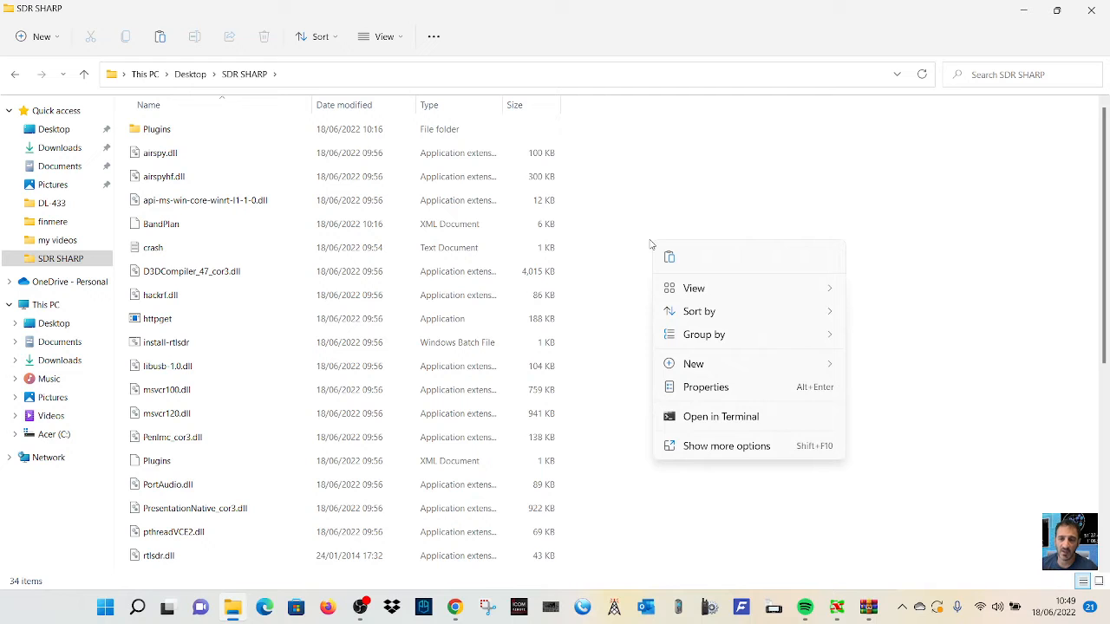
{"action": "left_click", "coordinate": [694, 363]}
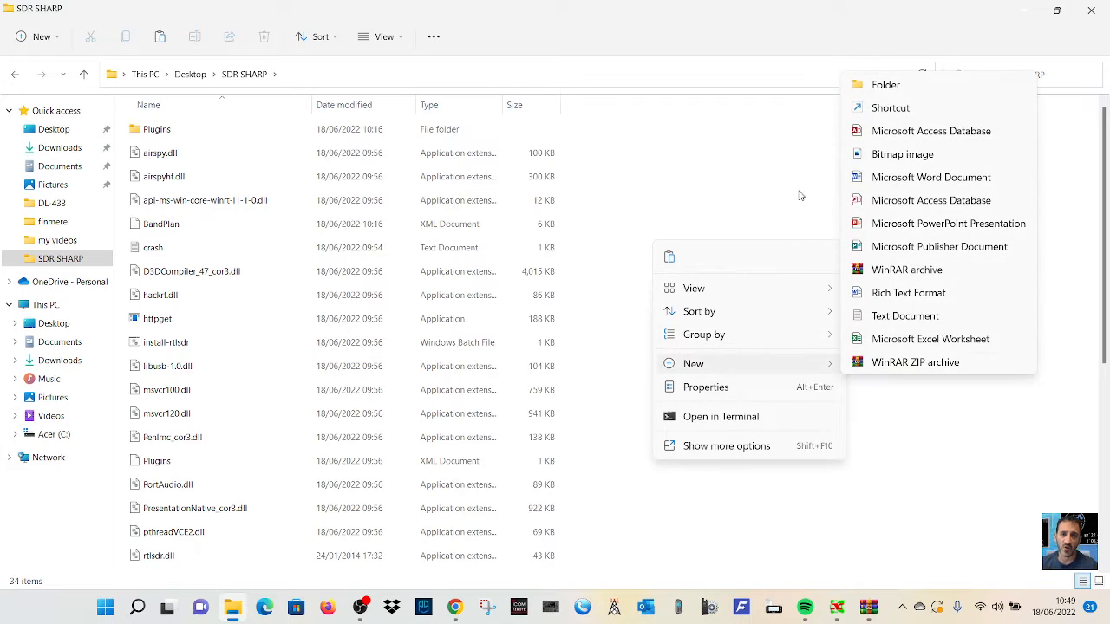
{"action": "left_click", "coordinate": [886, 85]}
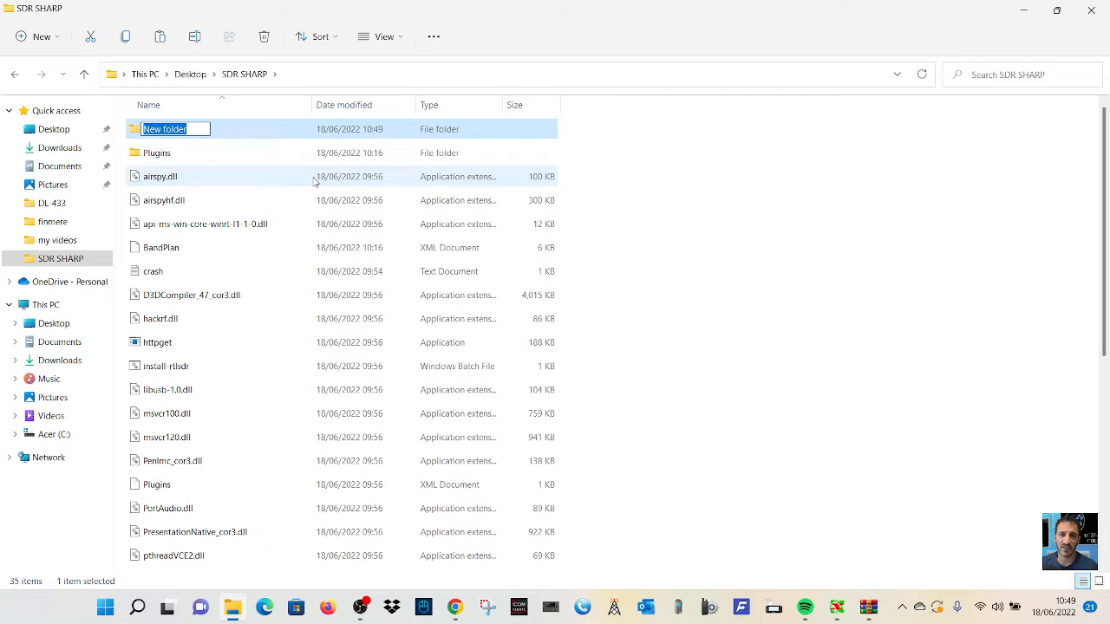
{"action": "type", "text": "DL"}
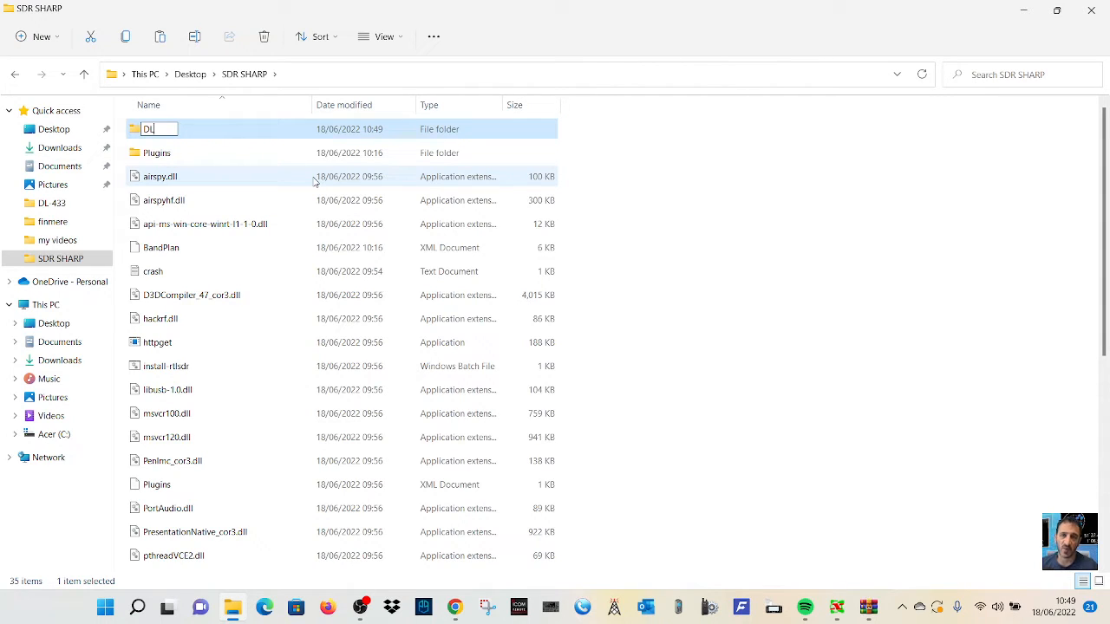
{"action": "type", "text": "DL-433"}
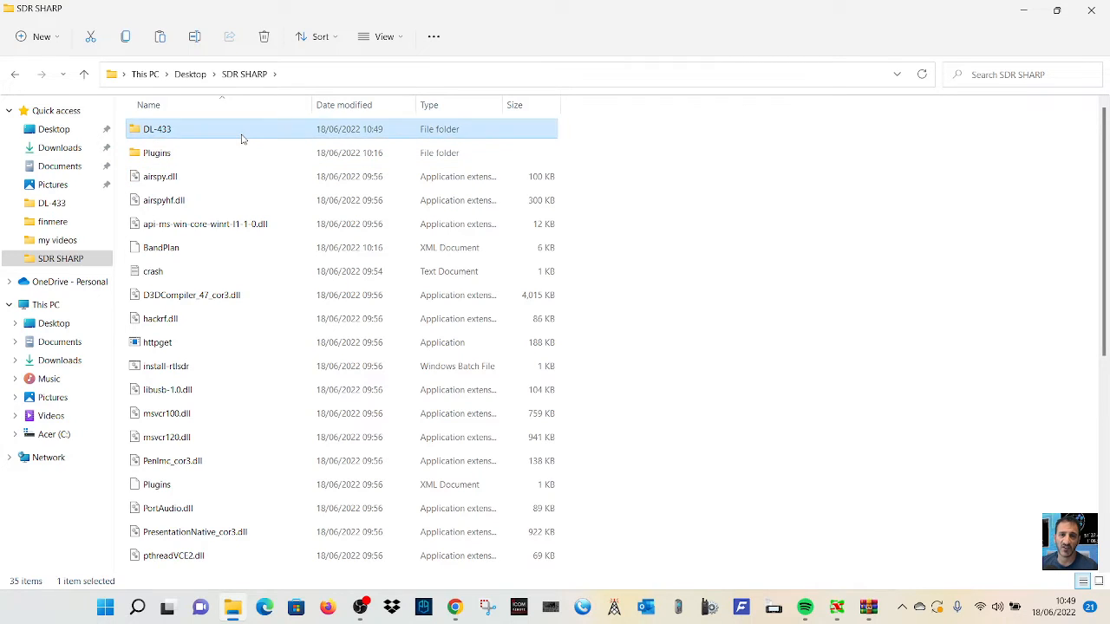
{"action": "right_click", "coordinate": [227, 173]}
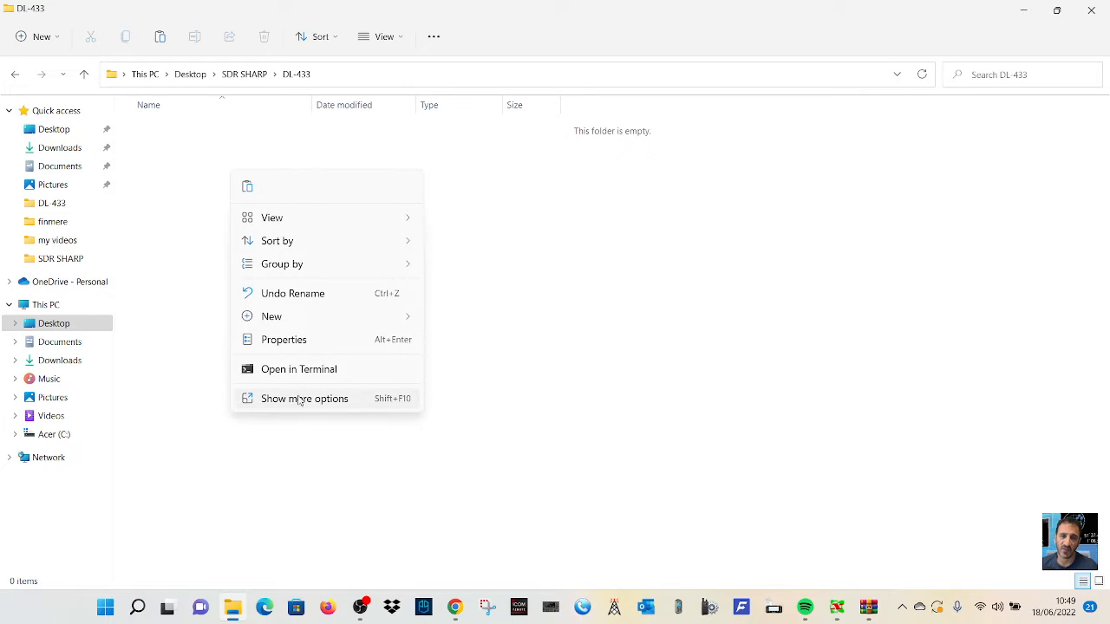
Paste GraphLib.dll, rtl_433.dll and SDRSharp.Rtl_433.dll into DL-433, then return to SDR SHARP
{"action": "left_click", "coordinate": [305, 398]}
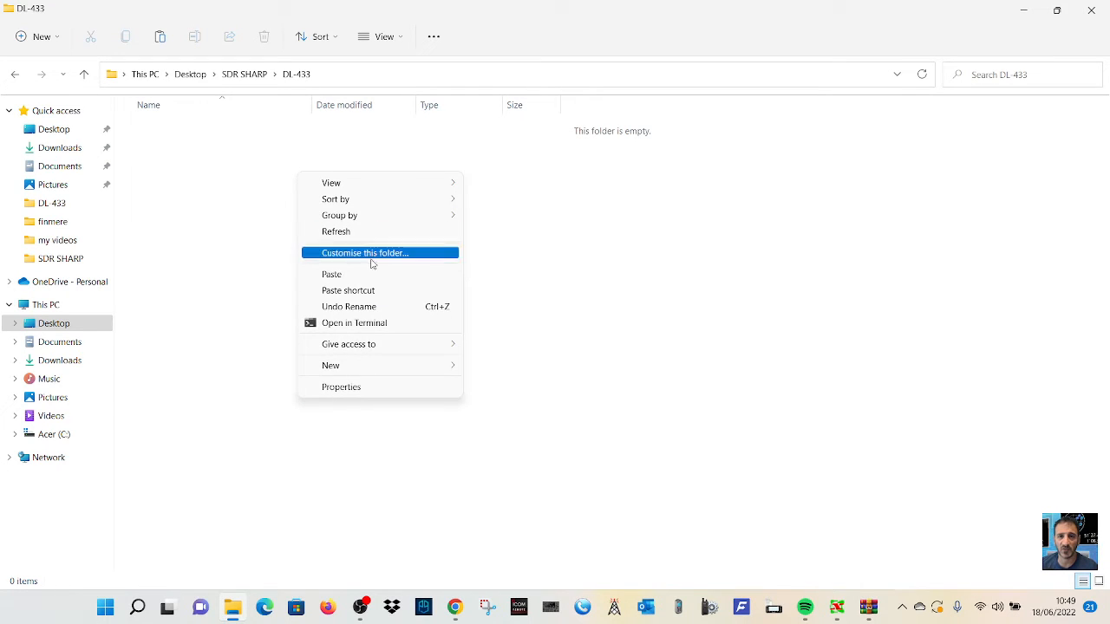
{"action": "left_click", "coordinate": [332, 273]}
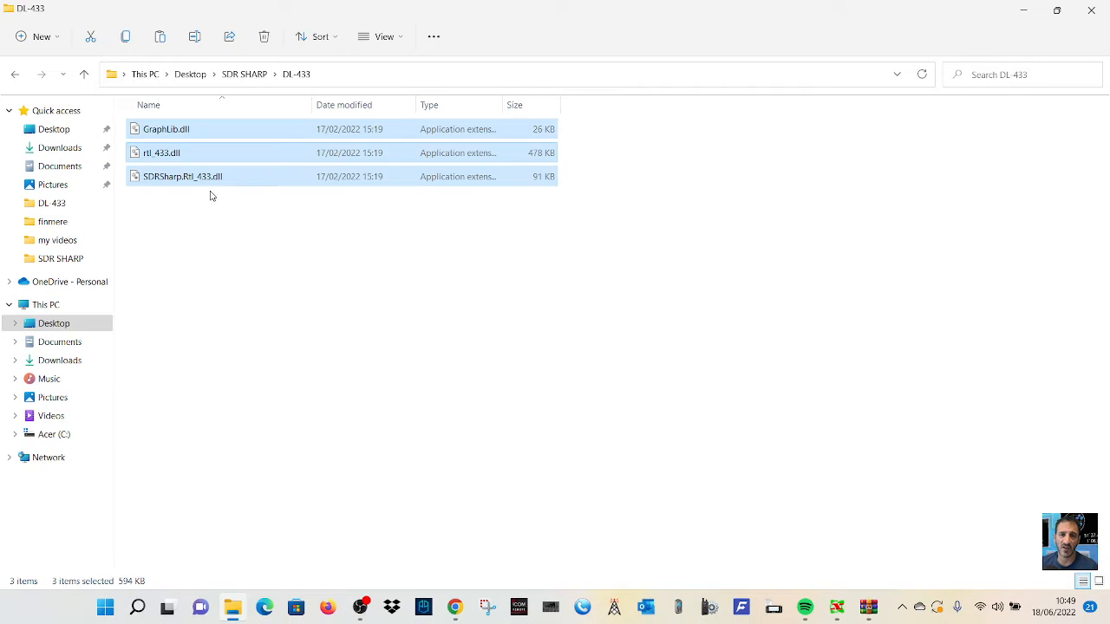
{"action": "mouse_move", "coordinate": [200, 189]}
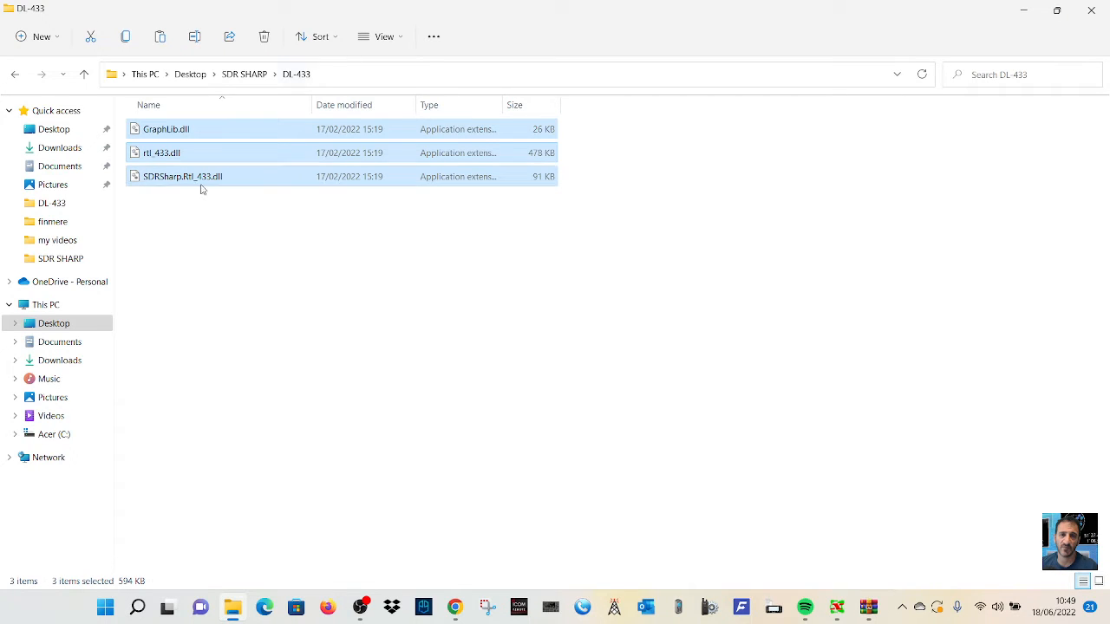
{"action": "left_click", "coordinate": [244, 73]}
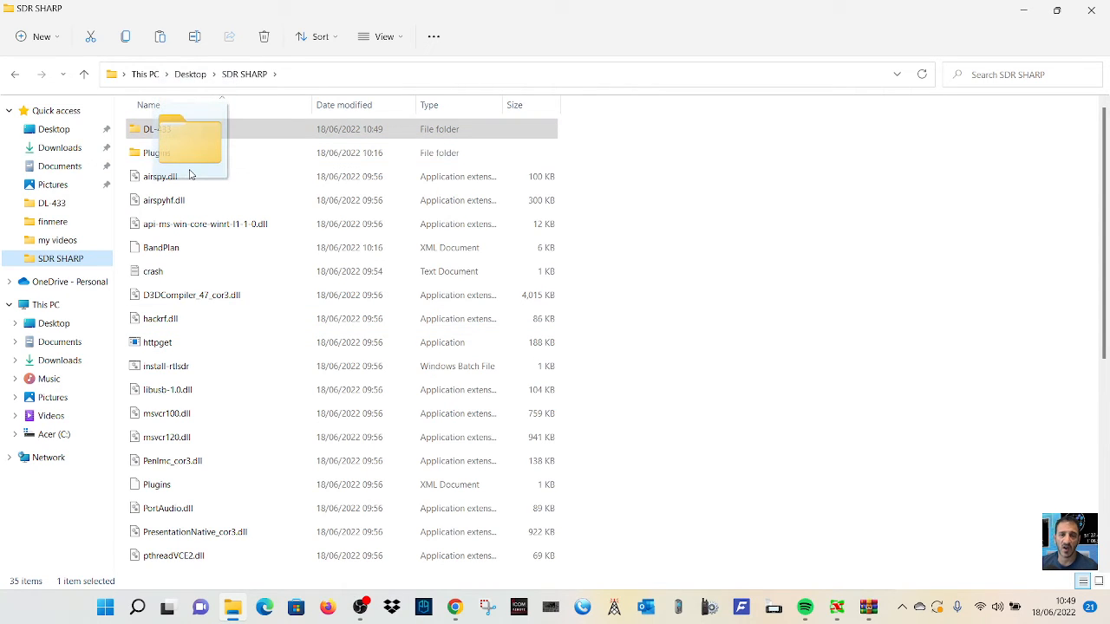
{"action": "left_click", "coordinate": [161, 129]}
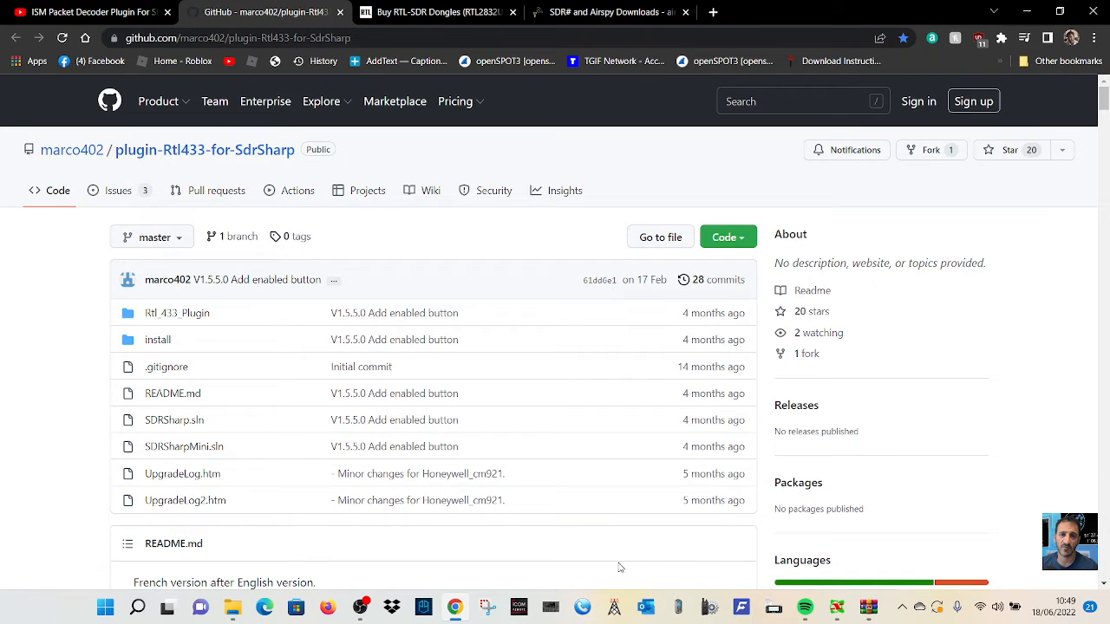
{"action": "left_click", "coordinate": [233, 606]}
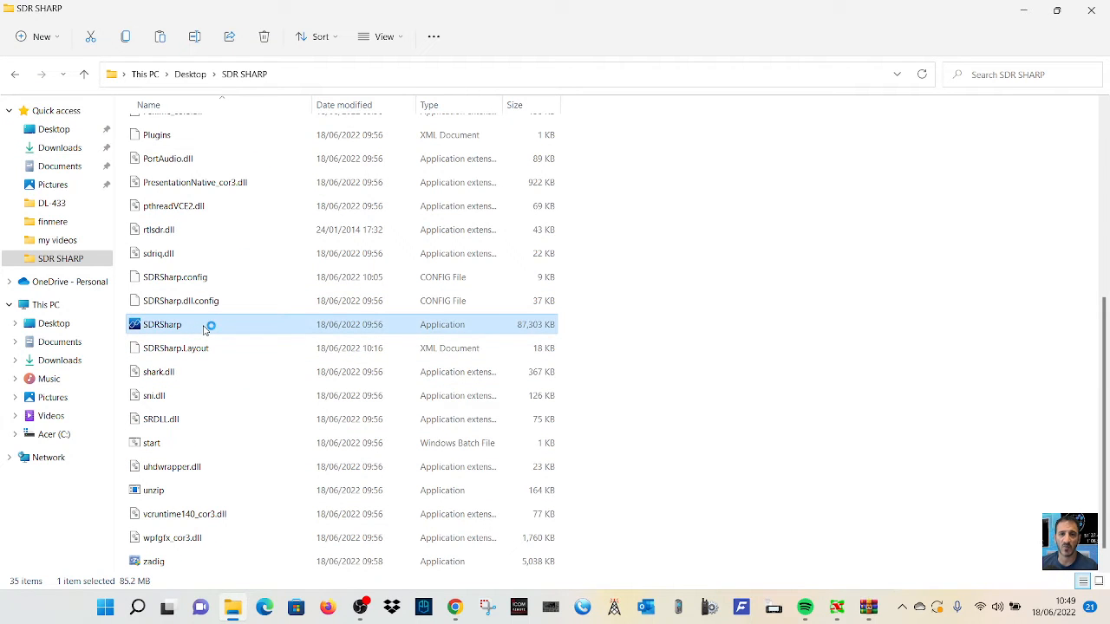
Launch SDRSharp.exe, tune to 433.920 MHz and start receiving
{"action": "double_click", "coordinate": [161, 324]}
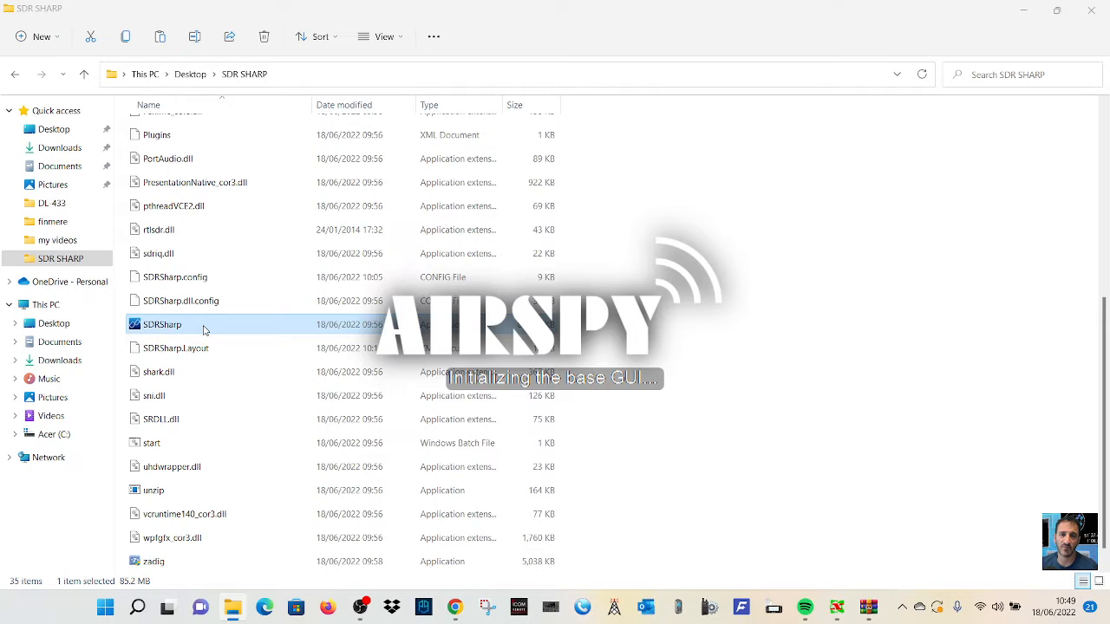
{"action": "double_click", "coordinate": [161, 323]}
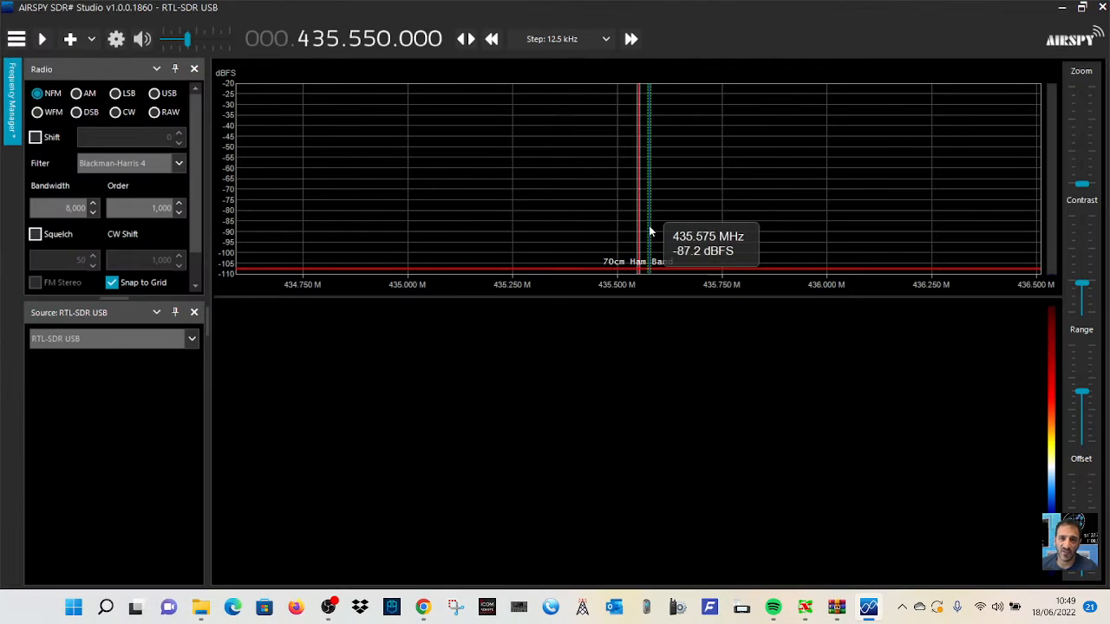
{"action": "left_click", "coordinate": [333, 39]}
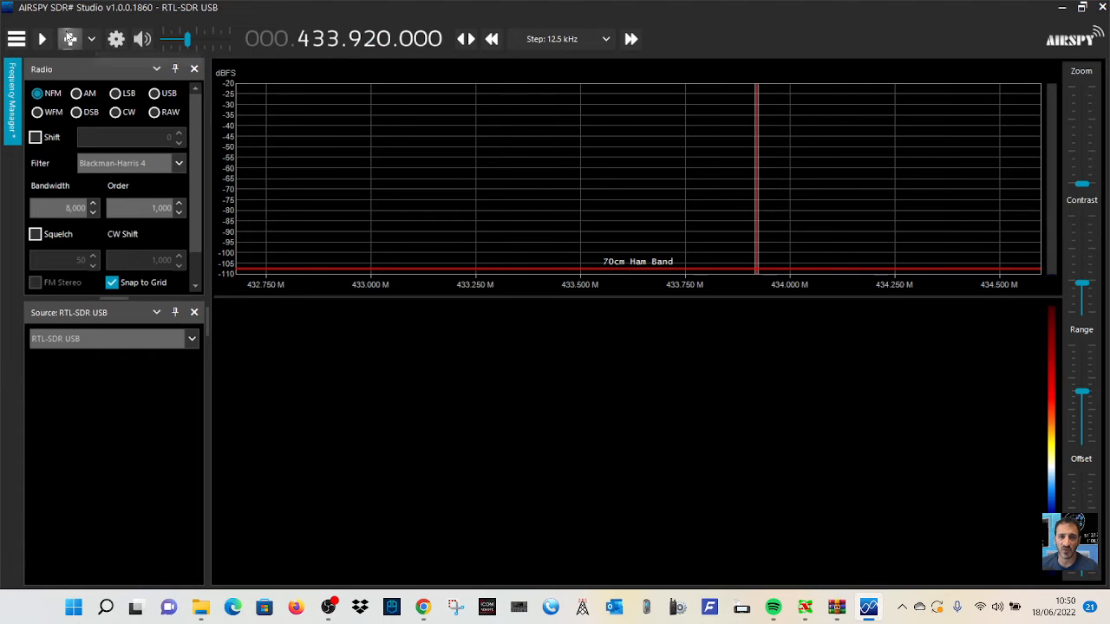
{"action": "left_click", "coordinate": [42, 38]}
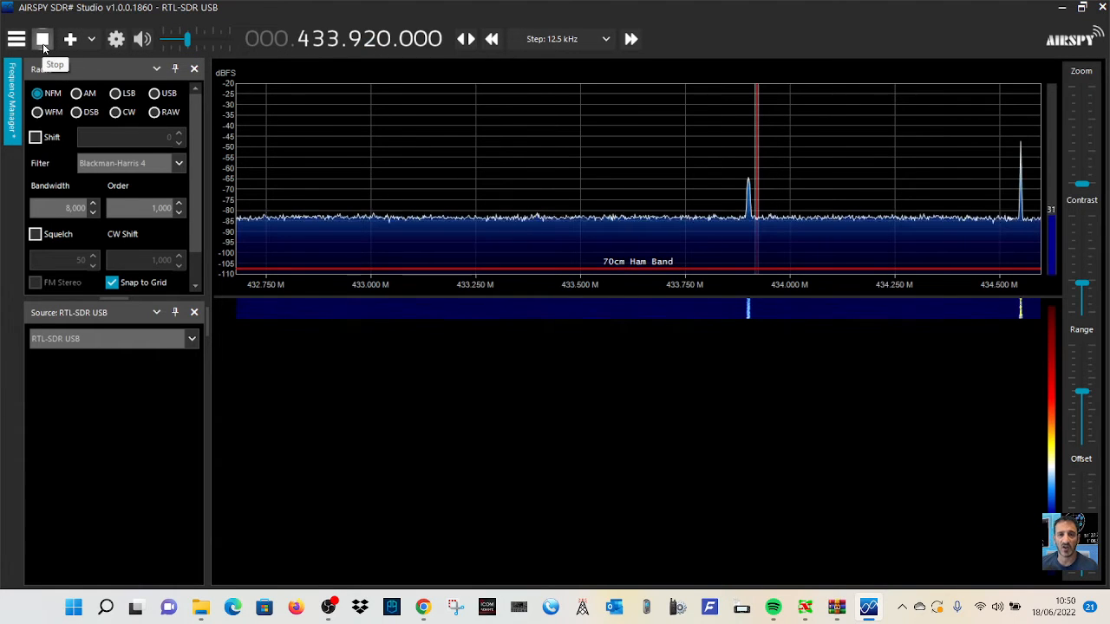
{"action": "left_click", "coordinate": [42, 39]}
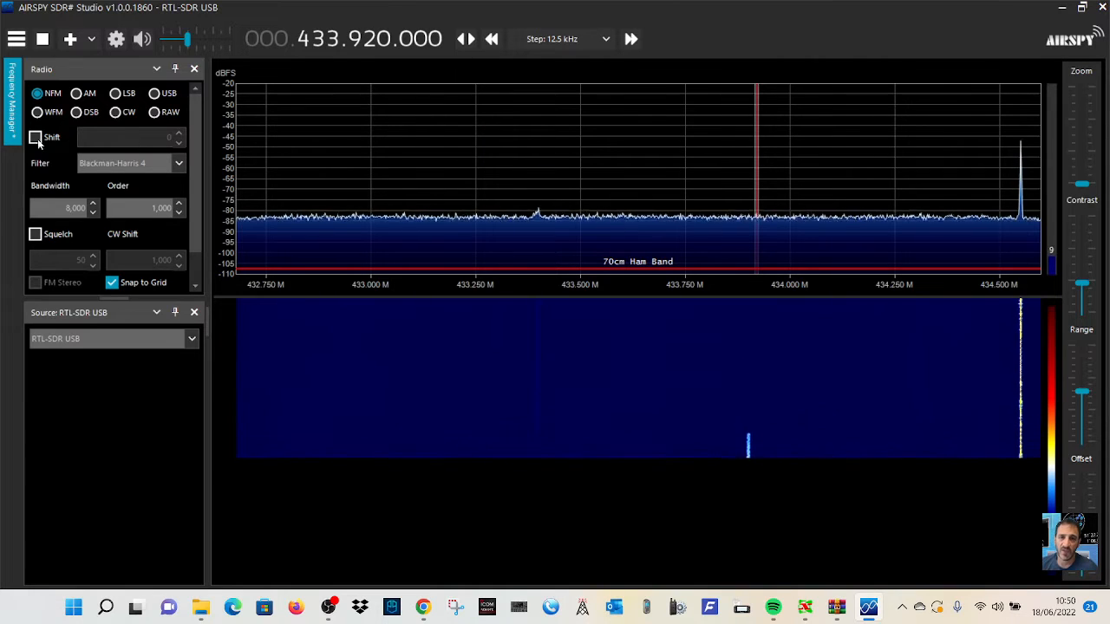
Show the RTL_433 panel from the hamburger menu and tick Enabled plugin
{"action": "left_click", "coordinate": [16, 39]}
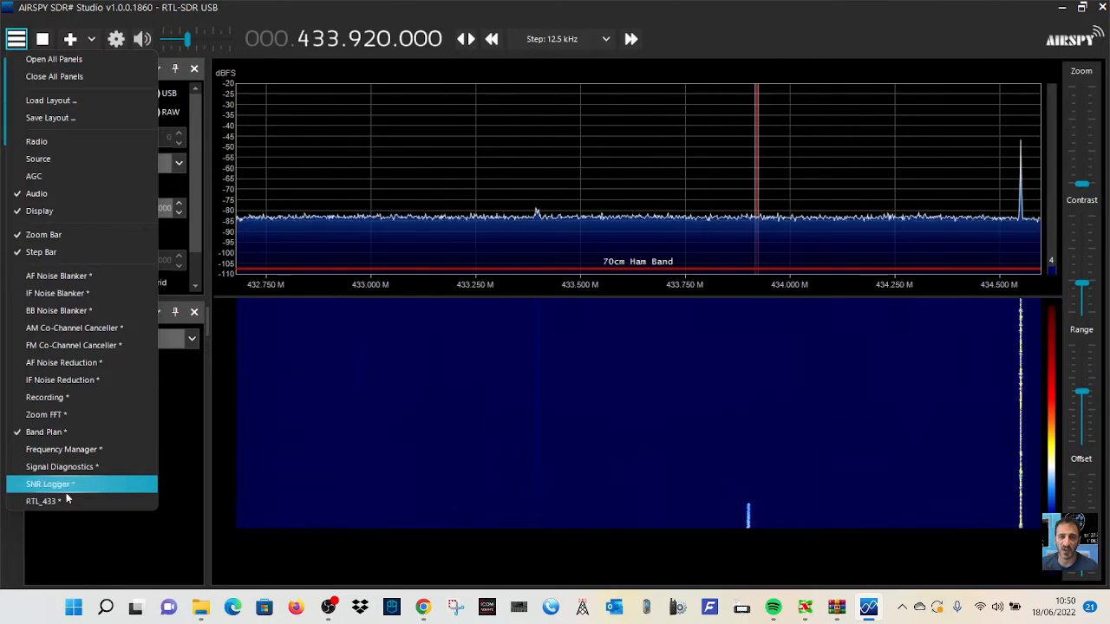
{"action": "mouse_move", "coordinate": [43, 501]}
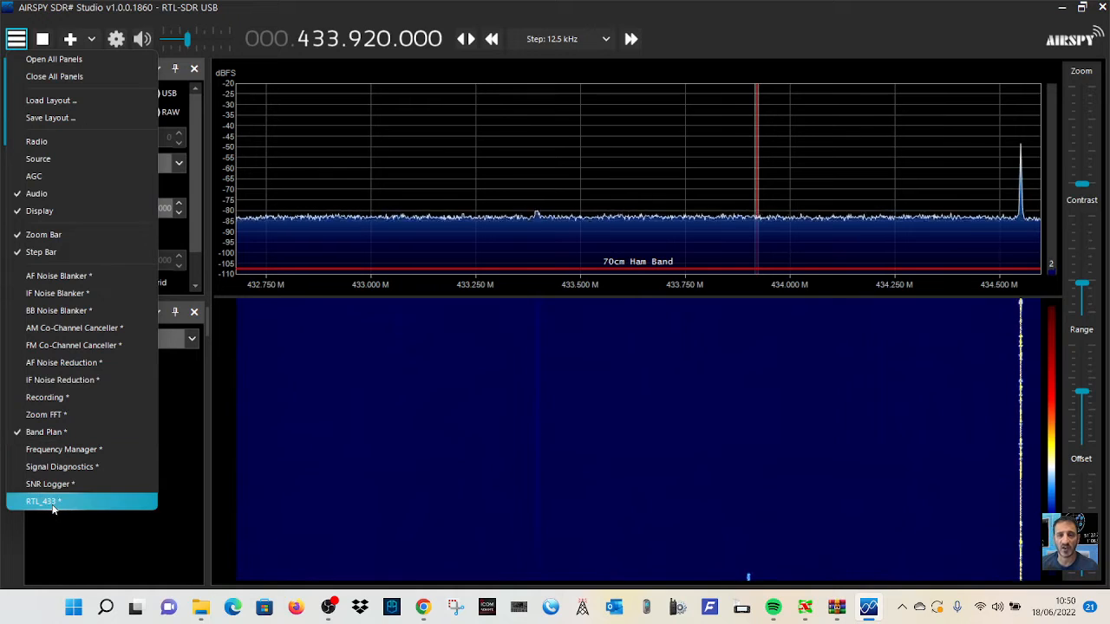
{"action": "left_click", "coordinate": [43, 501]}
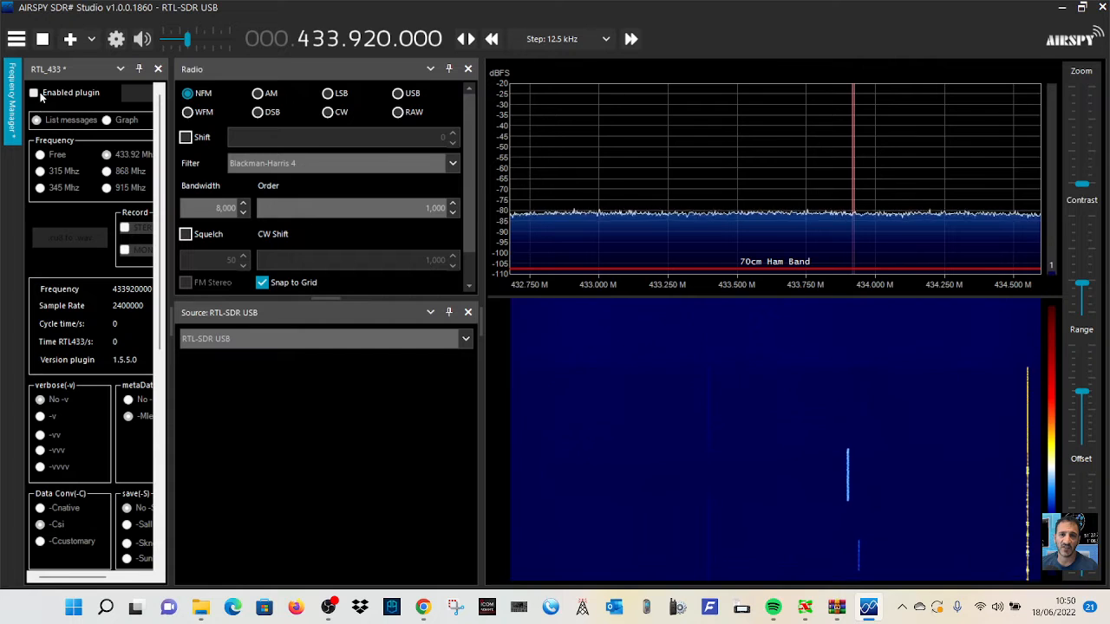
{"action": "left_click", "coordinate": [34, 92]}
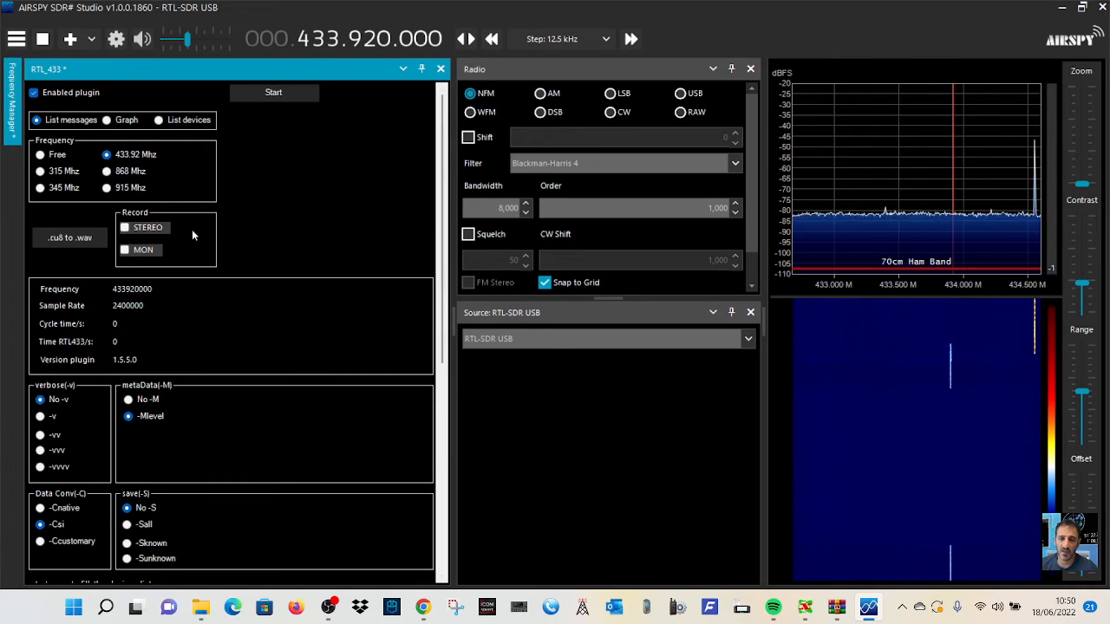
Start RTL_433 decoding, dismiss the FileNotFoundException with Continue, and reposition the verbose messages window
{"action": "left_click", "coordinate": [273, 92]}
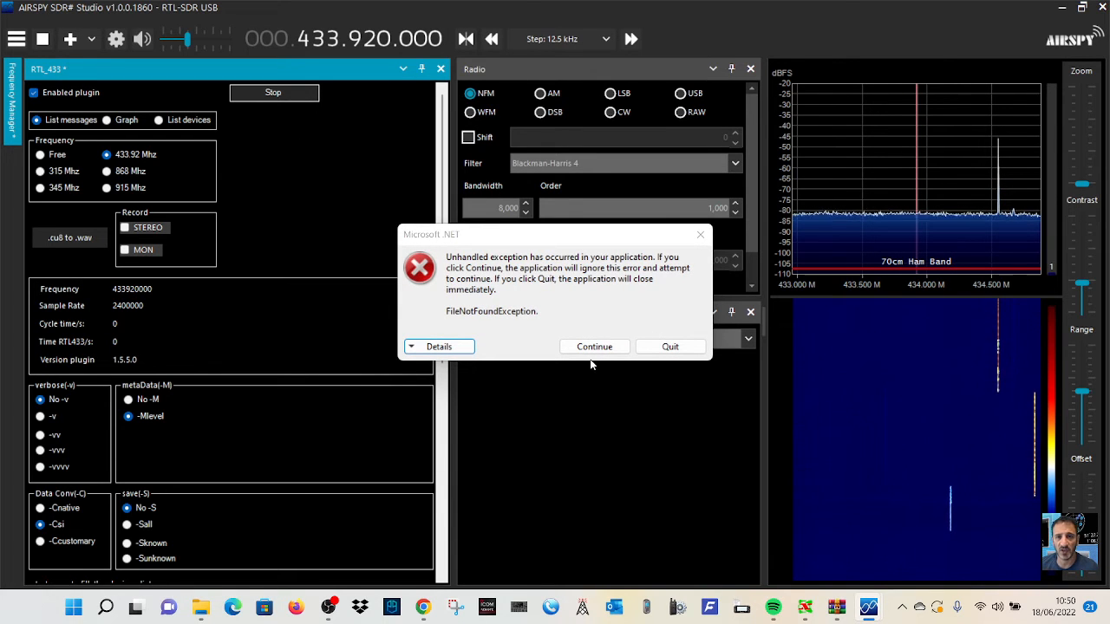
{"action": "left_click", "coordinate": [594, 345]}
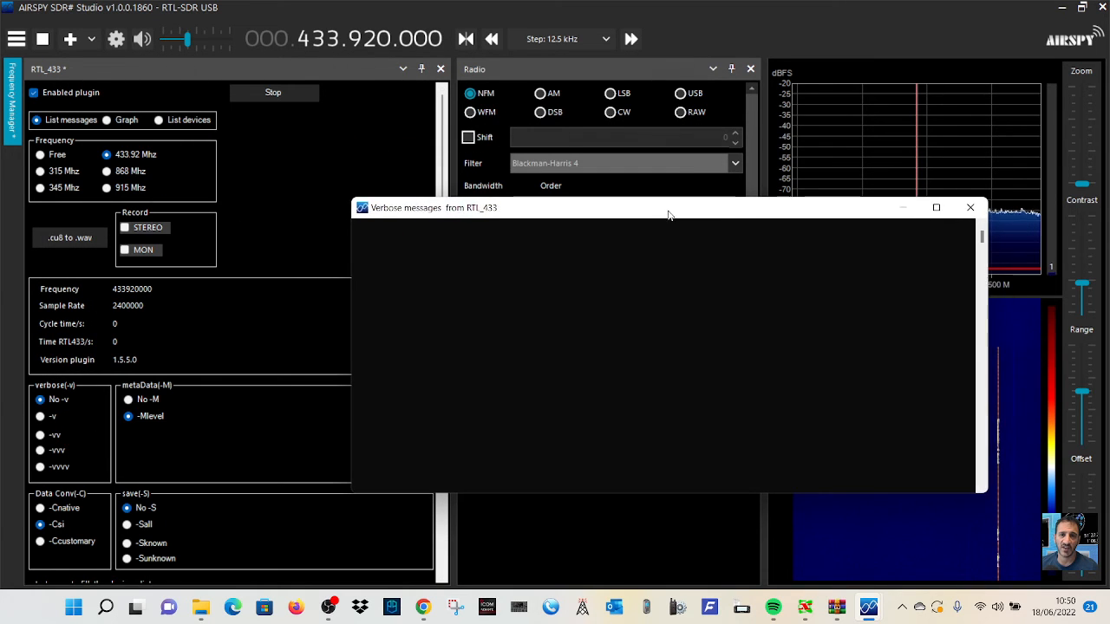
{"action": "left_click_drag", "start_coordinate": [667, 214], "coordinate": [641, 210]}
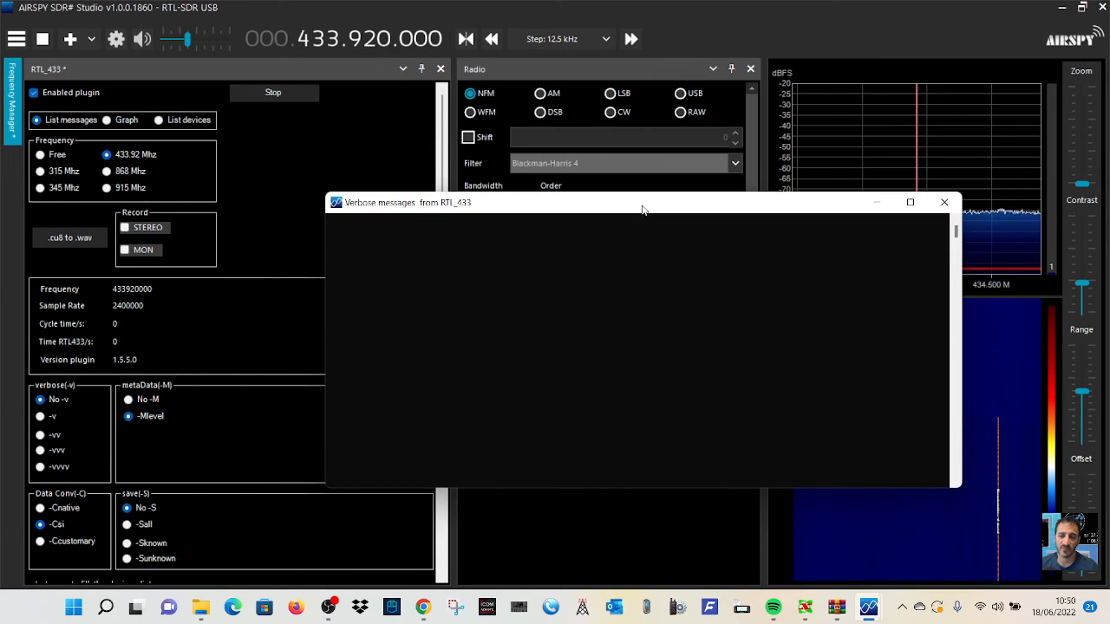